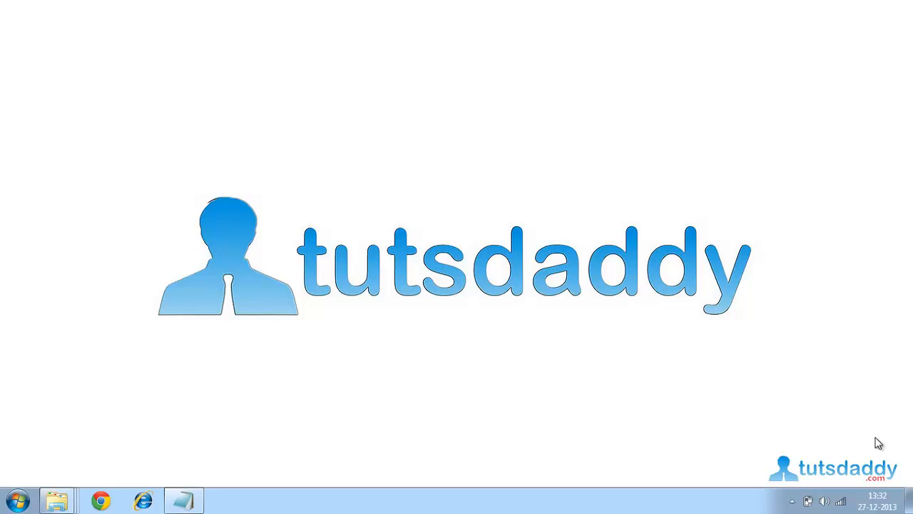
mouse_move(771, 271)
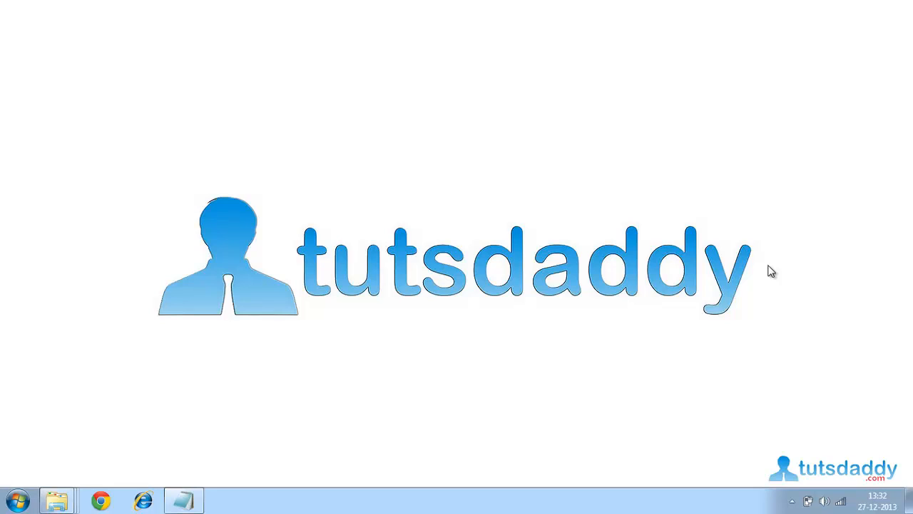
mouse_move(122, 482)
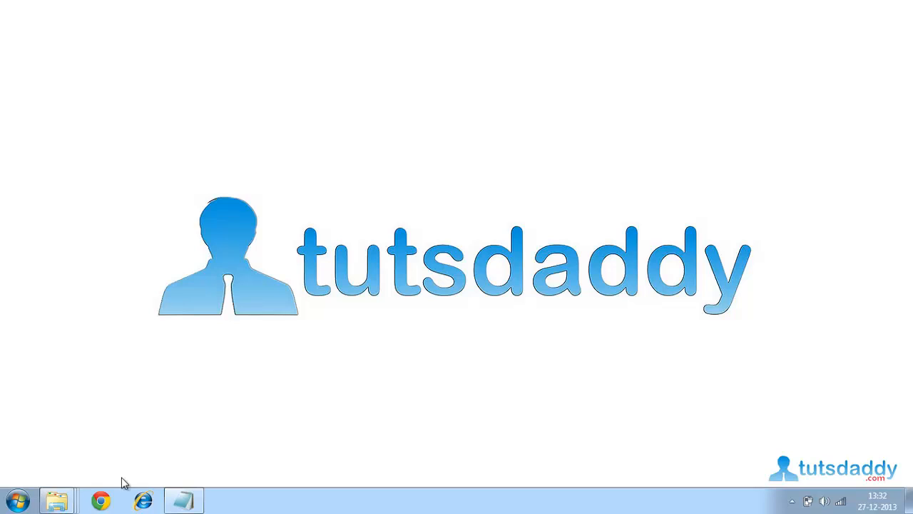
Step: Launch Chrome and load popcorn.webmaker.org in a new tab
click(100, 499)
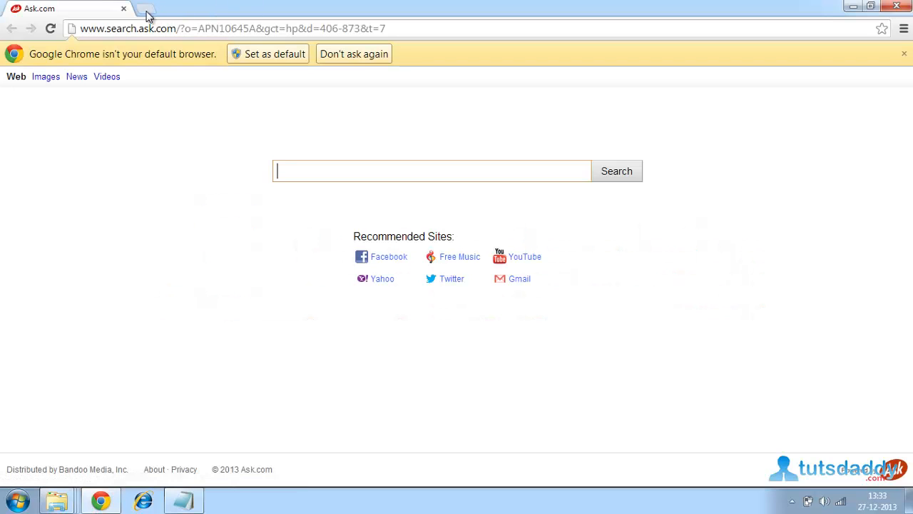
click(143, 8)
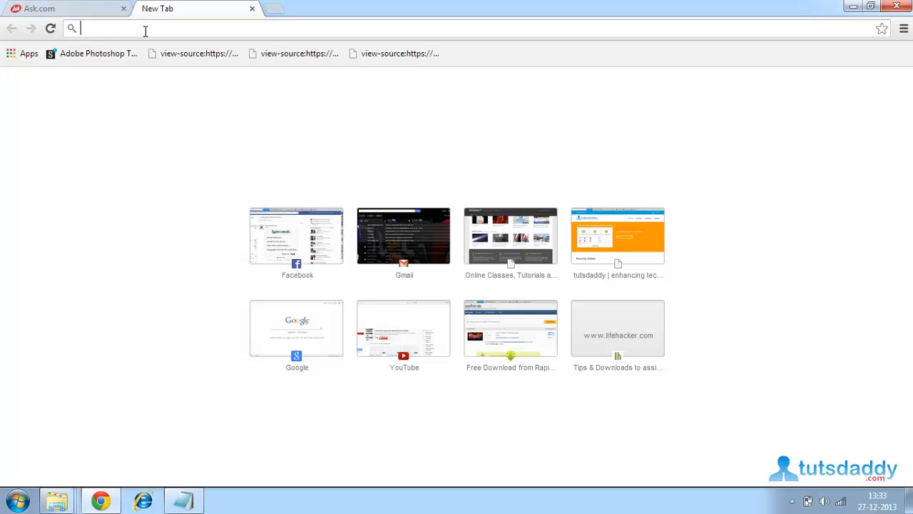
text(popcorn.webmaker.org)
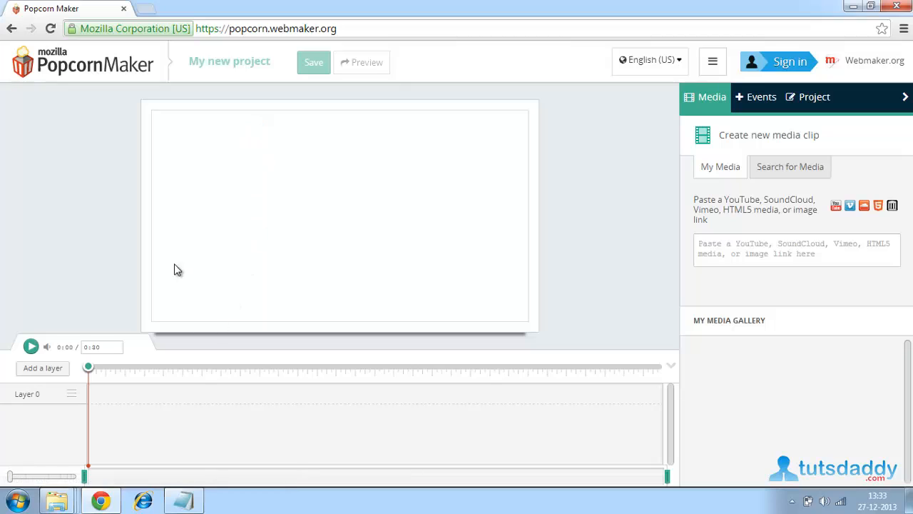
mouse_move(165, 290)
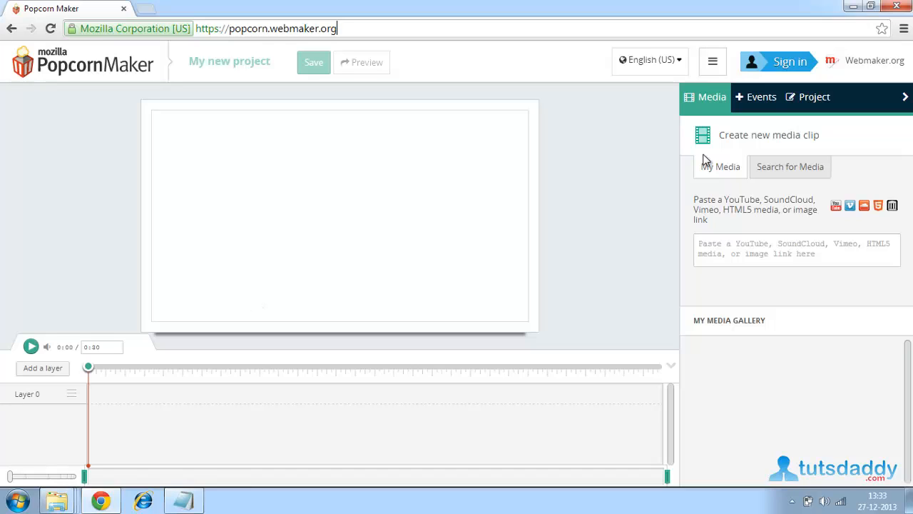
mouse_move(720, 105)
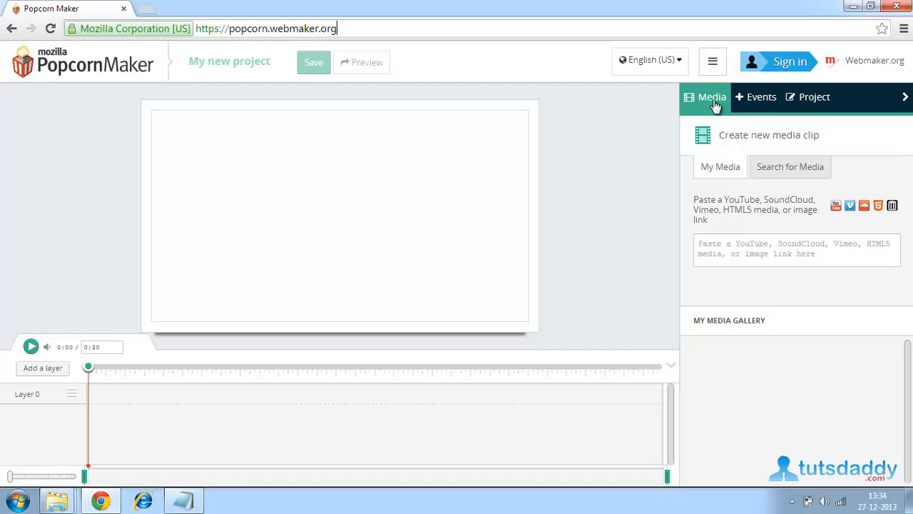
mouse_move(150, 16)
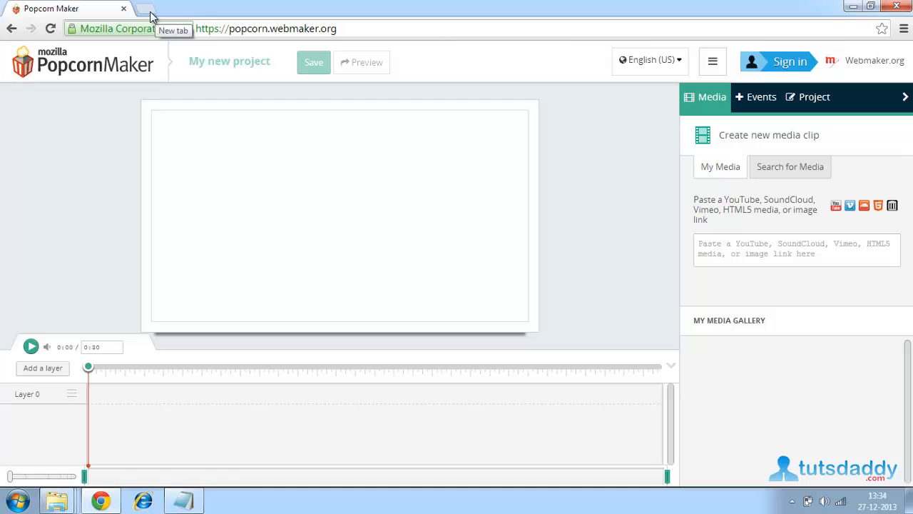
Step: Open the tutsdaddy CorelDraw Floral Logo Design video on YouTube and select its URL
click(150, 8)
text(tutsdaddy.com)
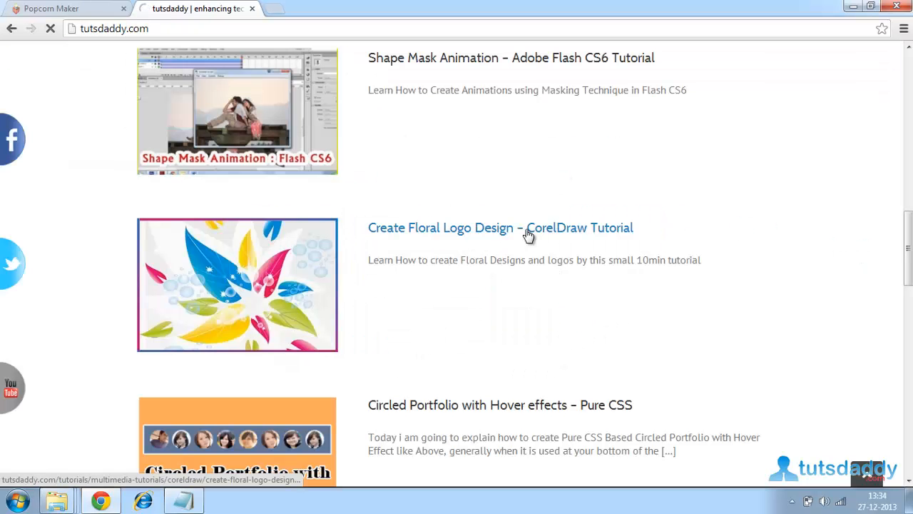
click(500, 227)
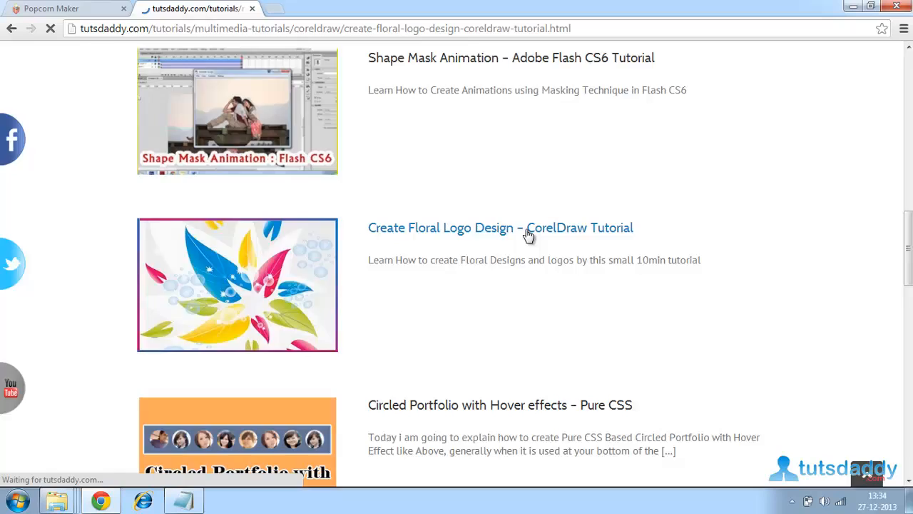
click(500, 227)
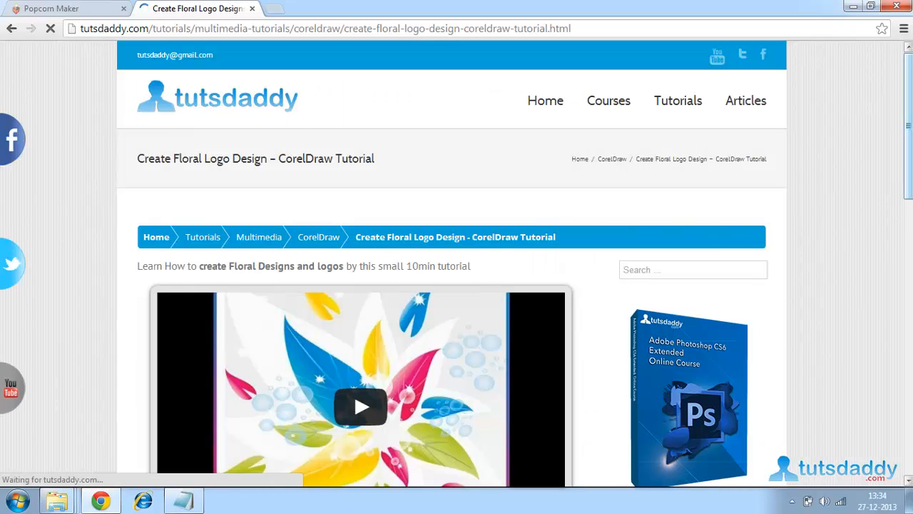
scroll(down, 3)
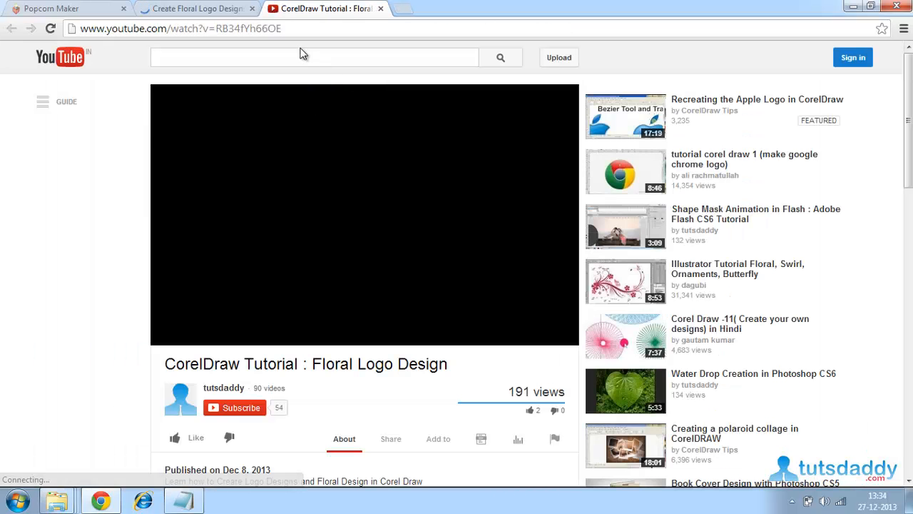
click(174, 28)
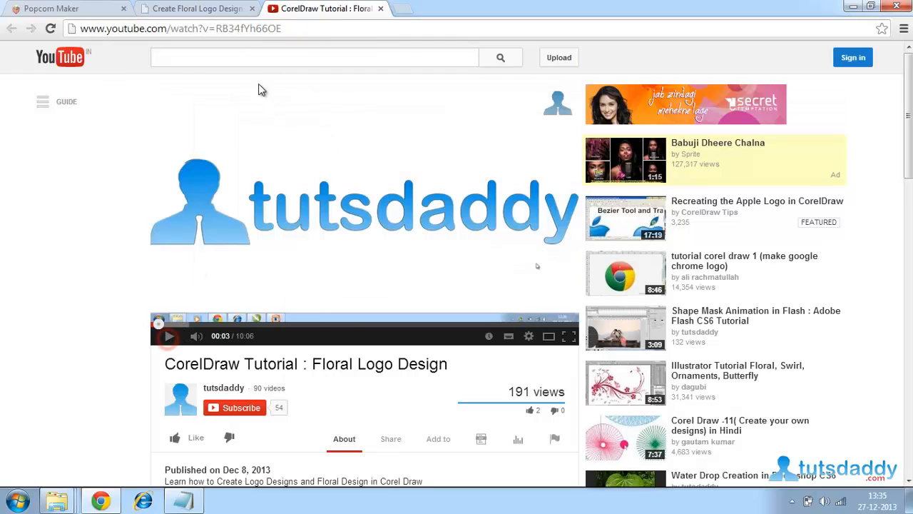
click(178, 29)
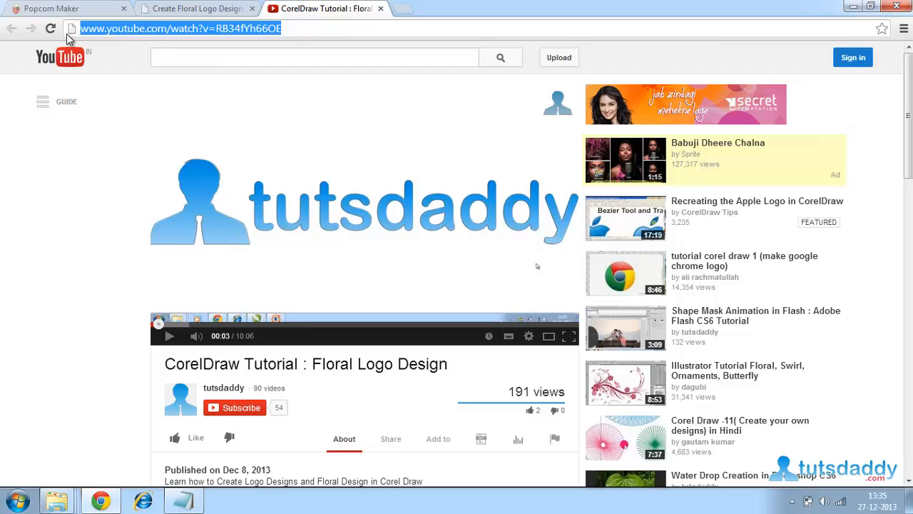
Step: Create a media clip from youtube.com/watch?v=RB34fYh660E and test playback
click(64, 8)
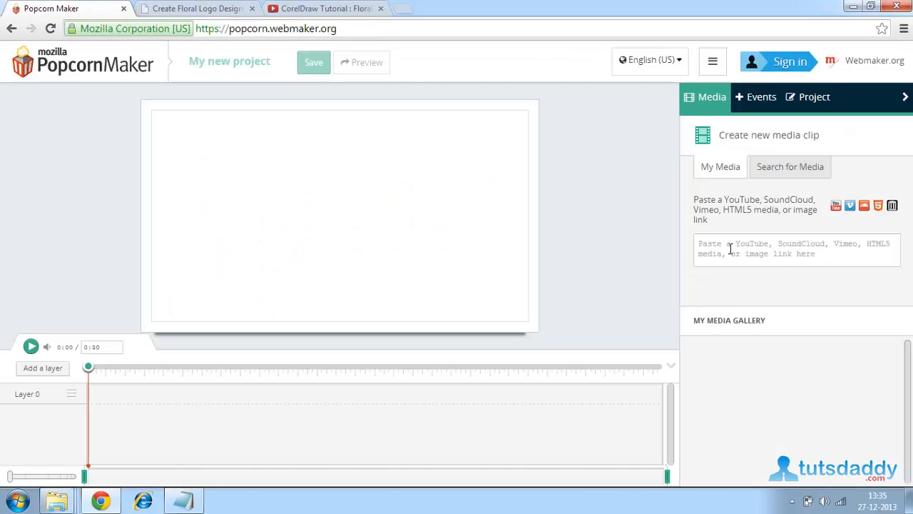
text(http://www.youtube.com/watch?v=RB34fYh660E)
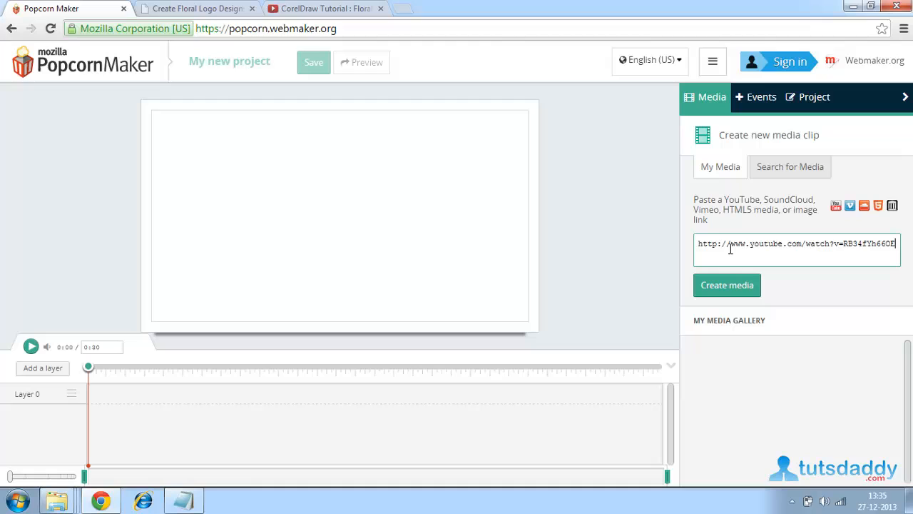
click(727, 284)
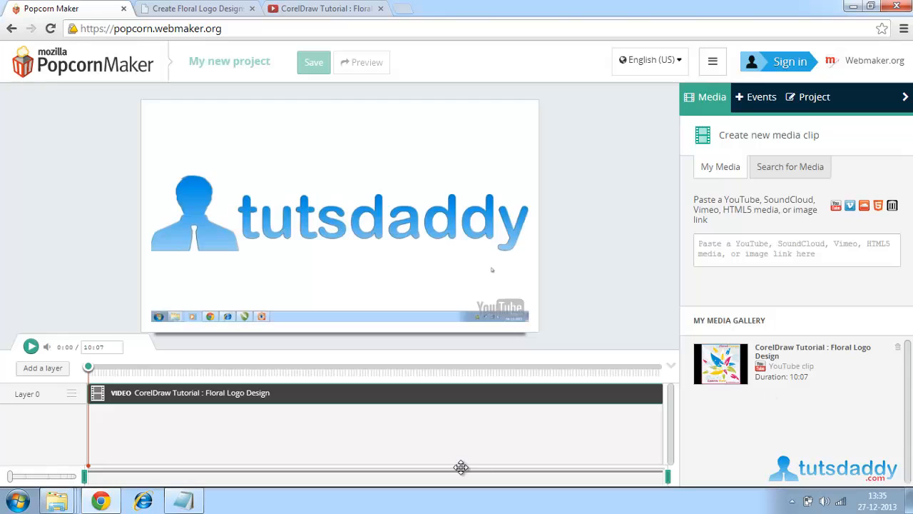
click(30, 346)
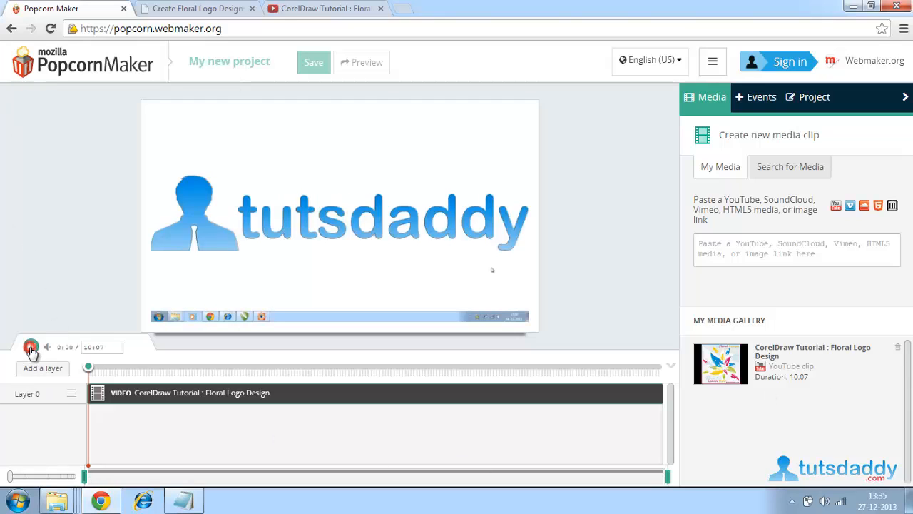
click(30, 347)
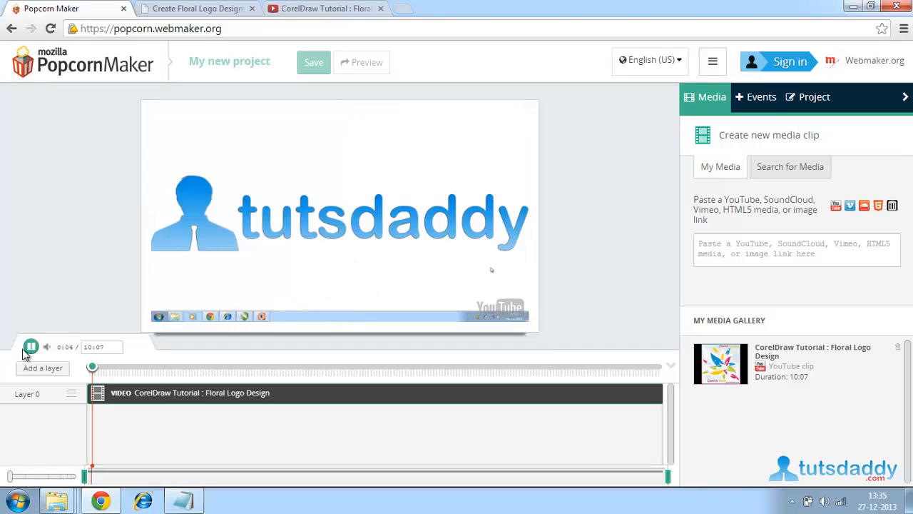
click(31, 346)
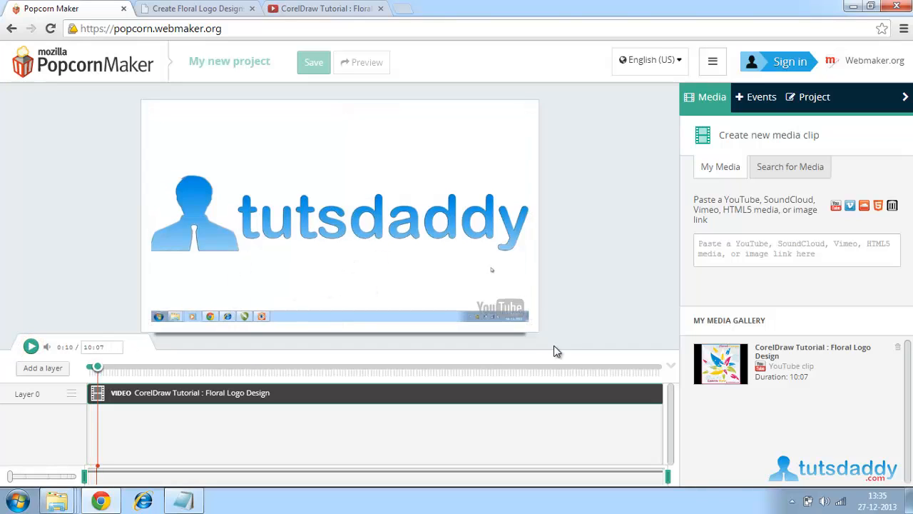
click(761, 97)
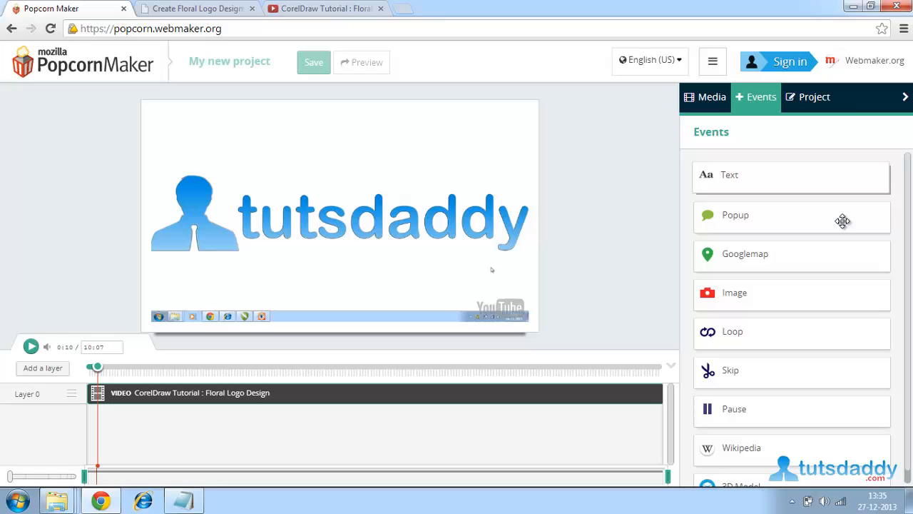
mouse_move(847, 406)
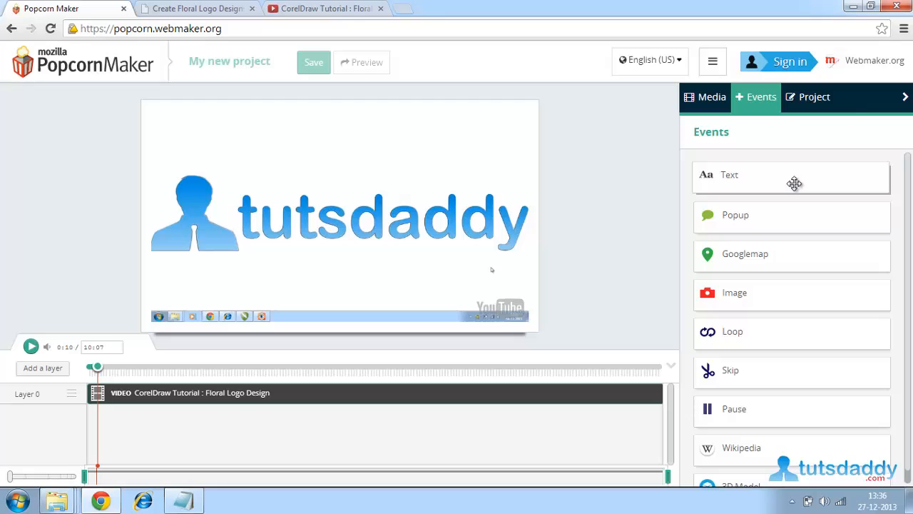
Step: Add a 'Design coreldraw' text event at 0:09.88–0:14.88, then advance the playhead
click(729, 174)
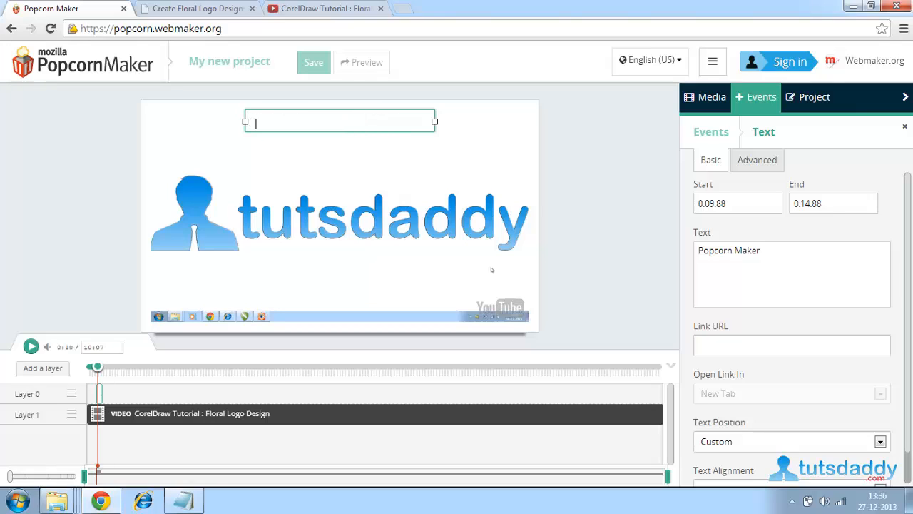
text(Design co)
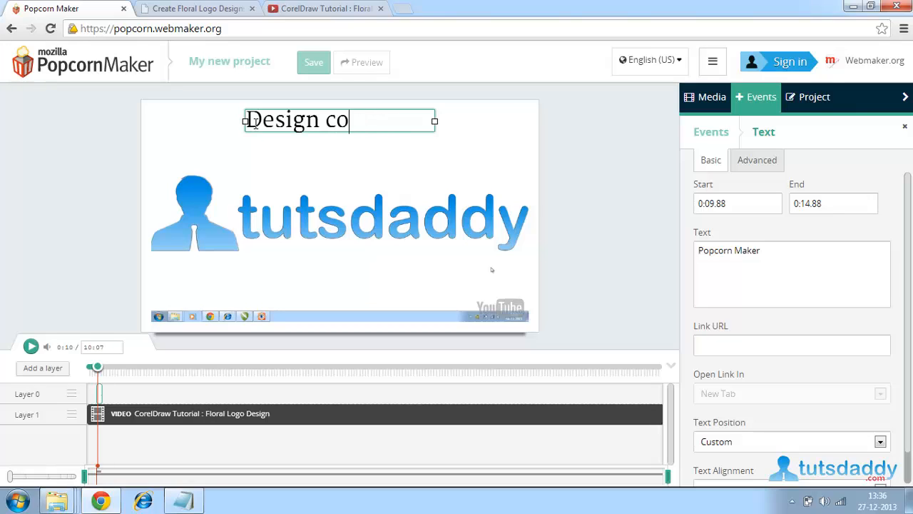
text(reldraw)
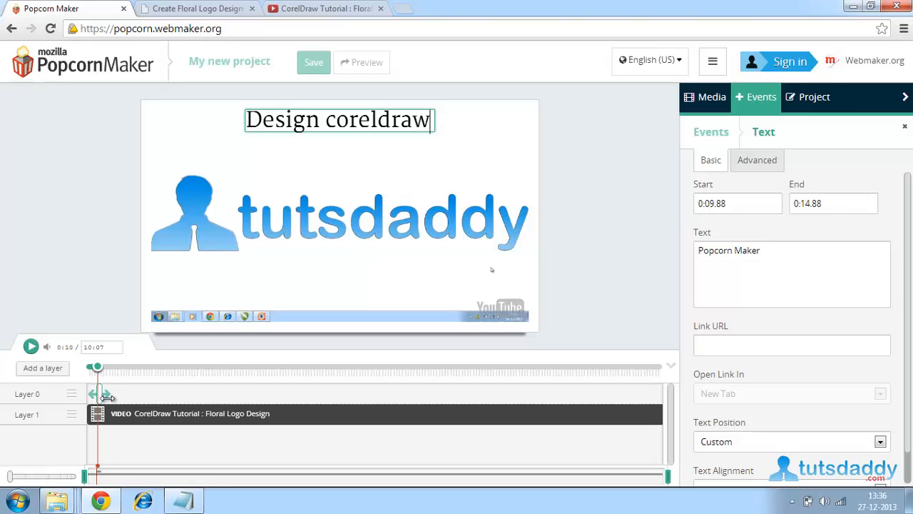
click(339, 214)
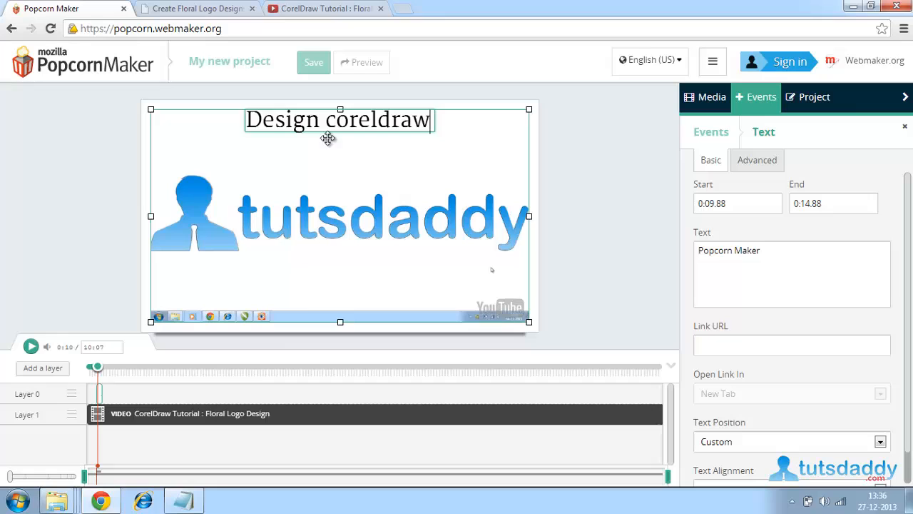
drag(95, 366, 132, 367)
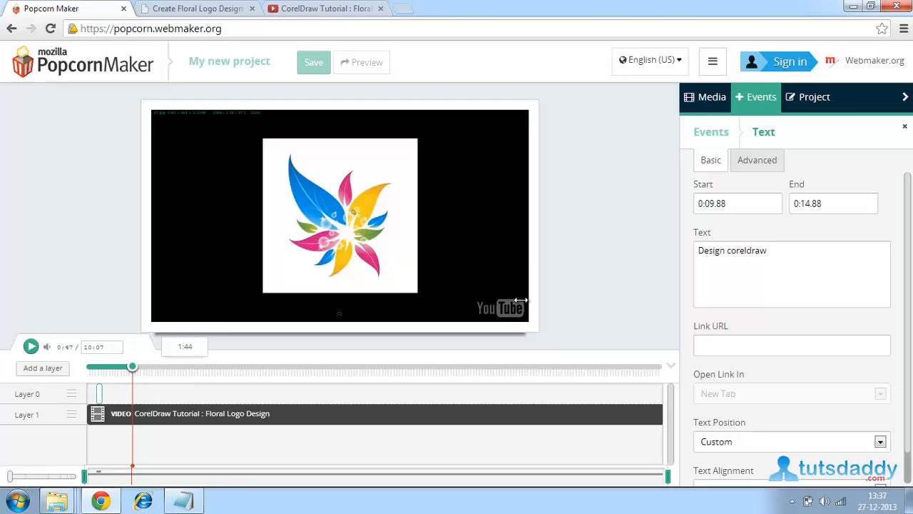
Step: Get the share link for SoundCloud classical track 'what is between us'
click(711, 97)
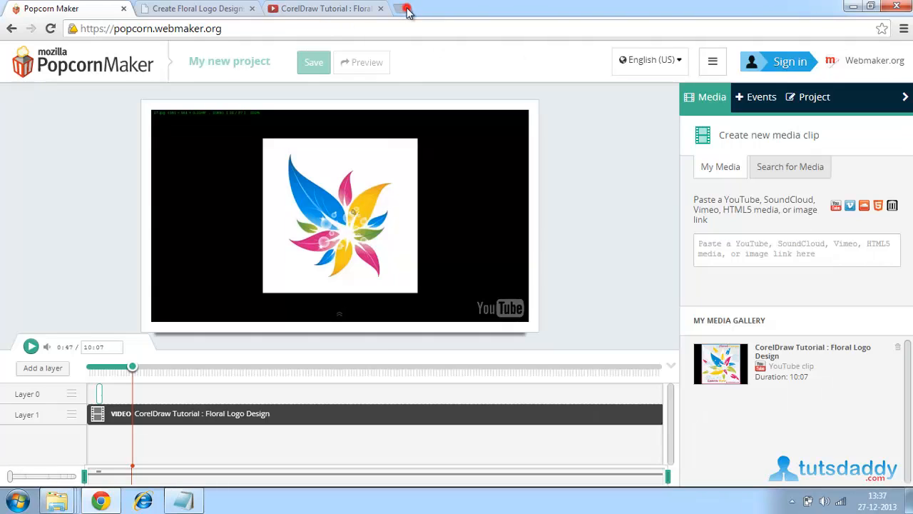
click(407, 8)
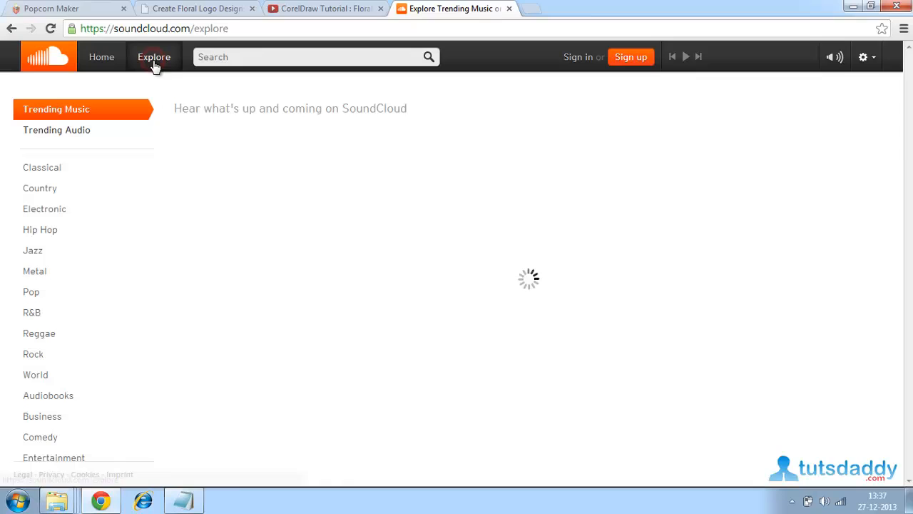
click(42, 167)
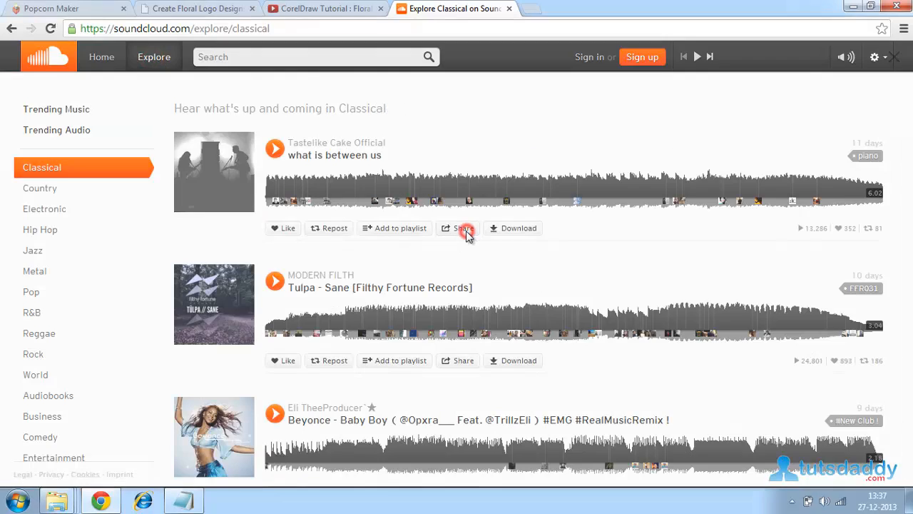
click(463, 228)
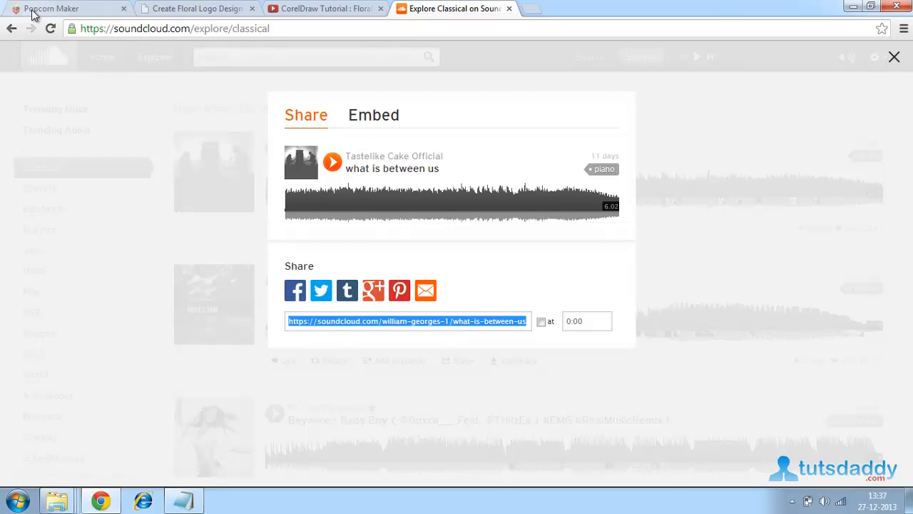
click(50, 8)
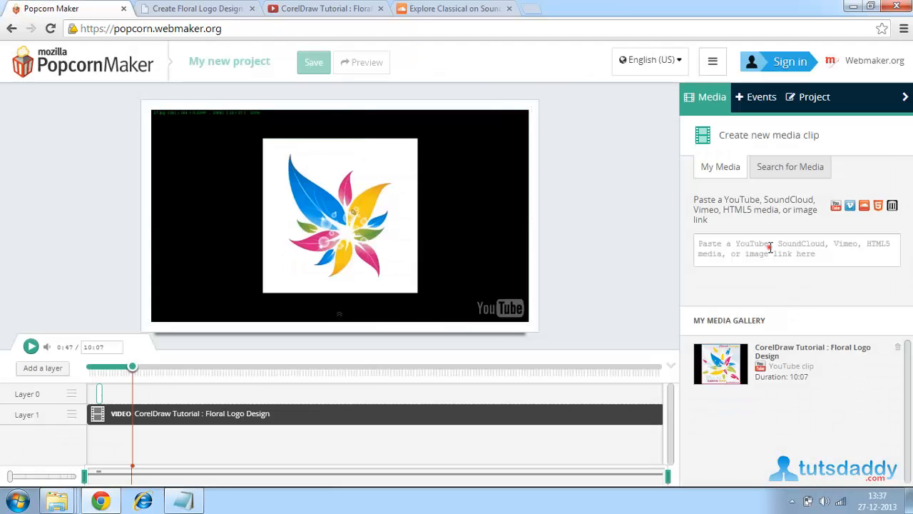
Step: Add the SoundCloud track as audio on Layer 0, running 1:11.29–2:36.11
text(https://soundcloud.com/william-georges-1/what-is-between-us)
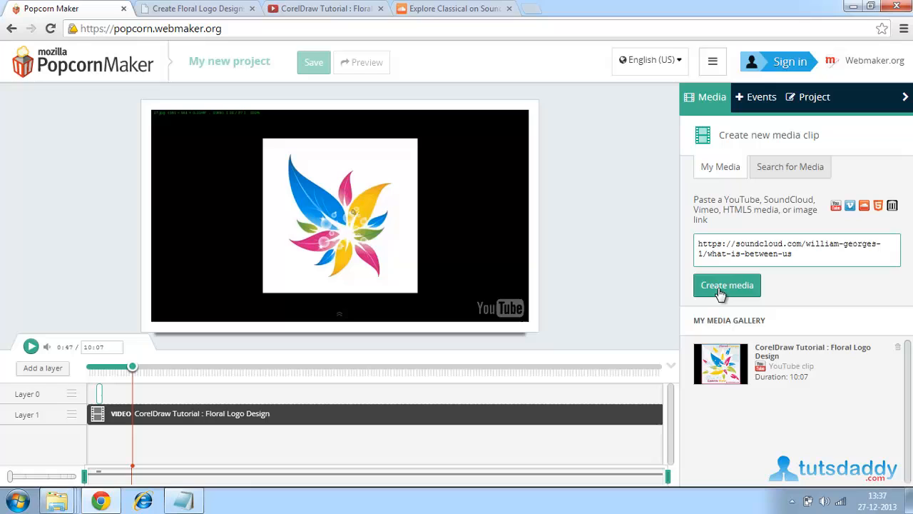
click(727, 284)
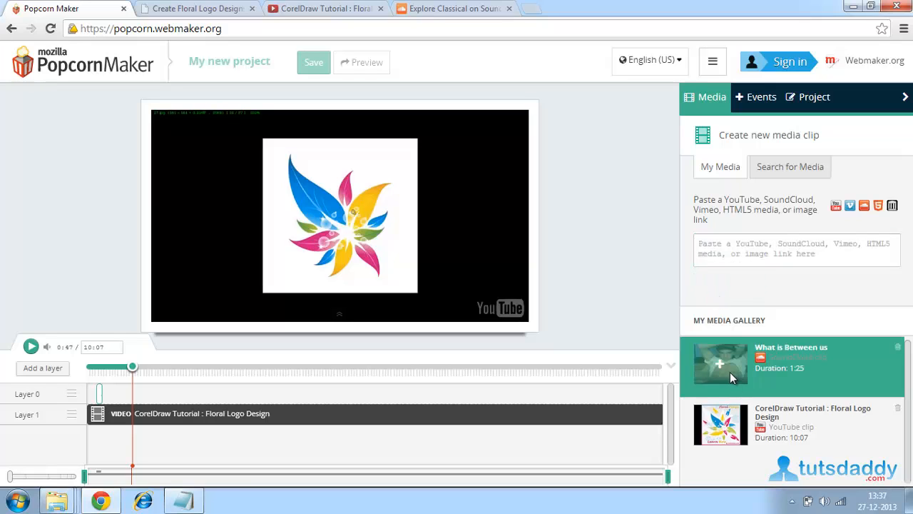
drag(721, 364, 171, 393)
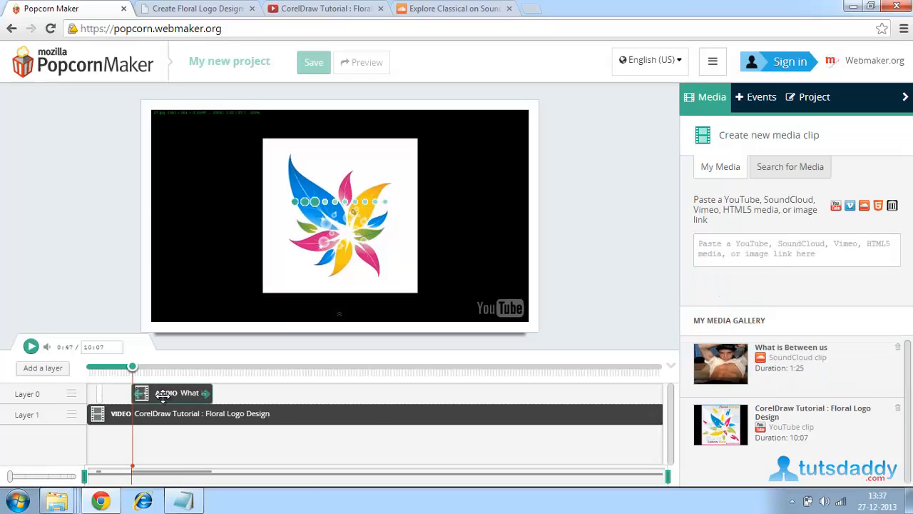
click(178, 395)
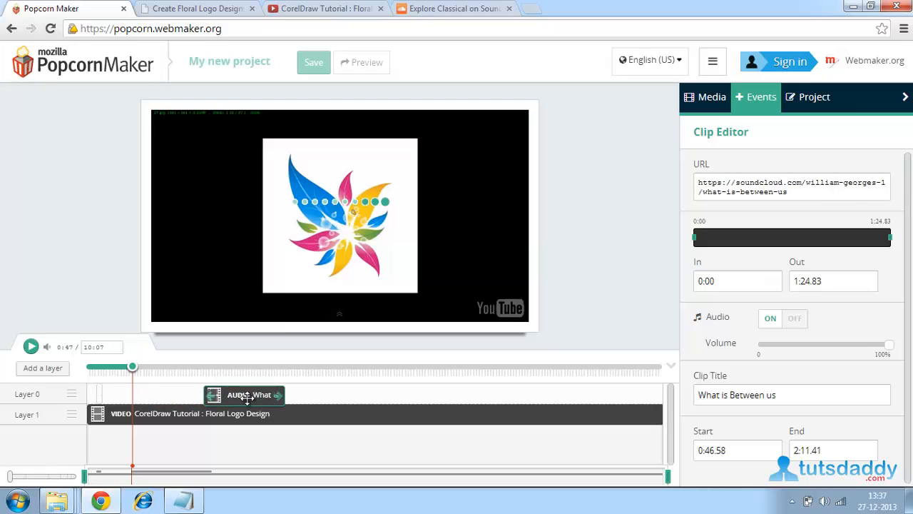
drag(244, 395, 310, 393)
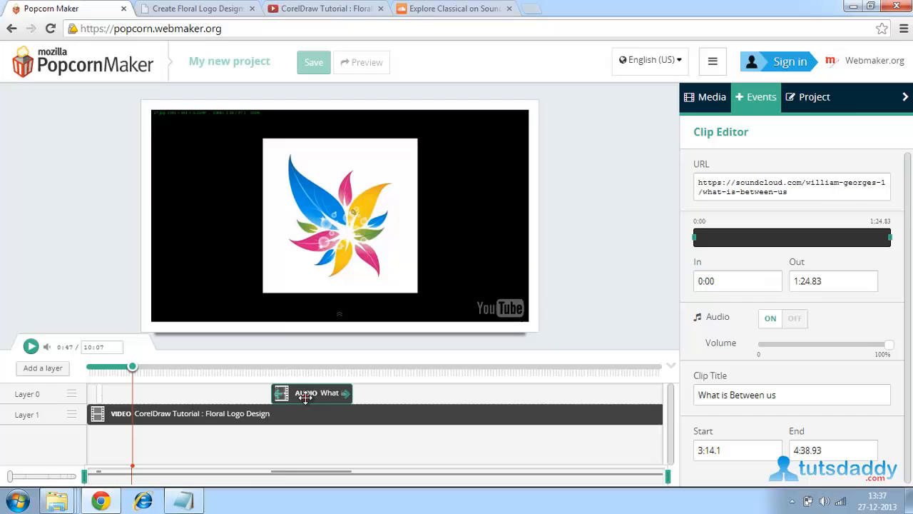
drag(311, 392, 499, 392)
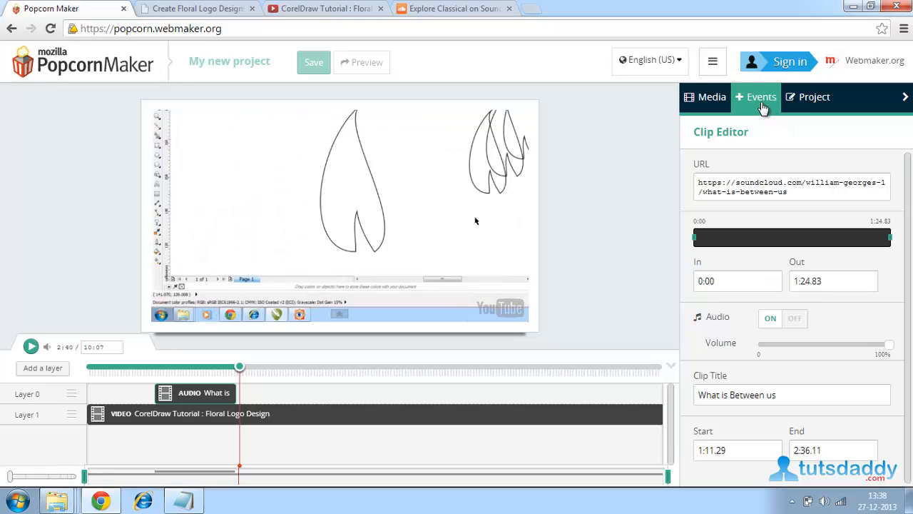
Step: Add a top-left 'Floral design' text event running 2:39.51–2:44.51
click(760, 96)
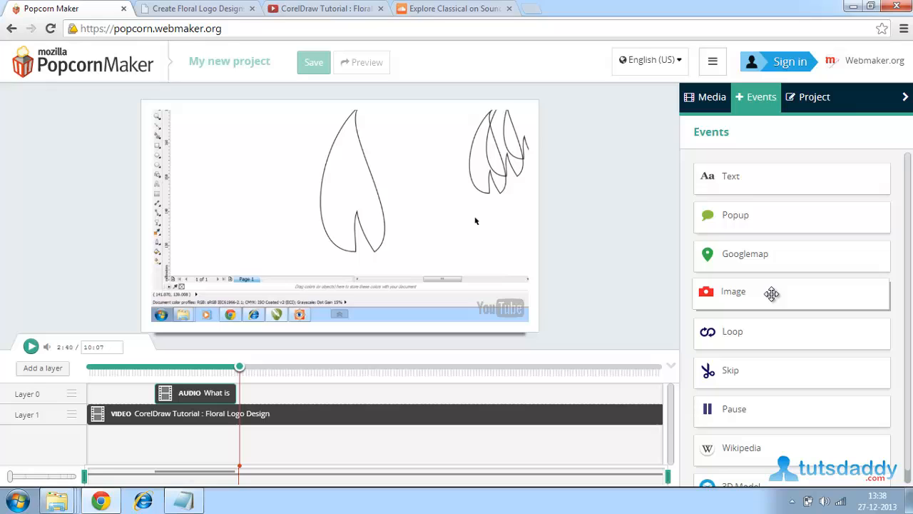
mouse_move(749, 177)
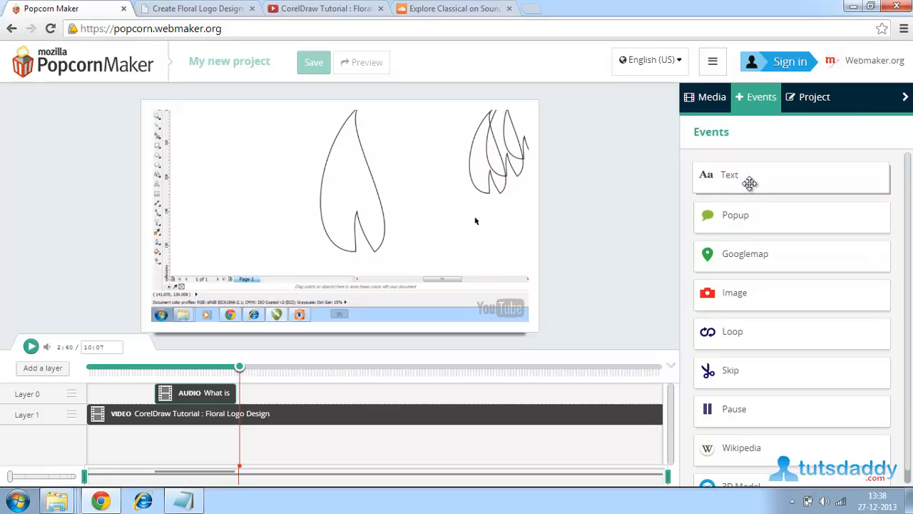
click(729, 174)
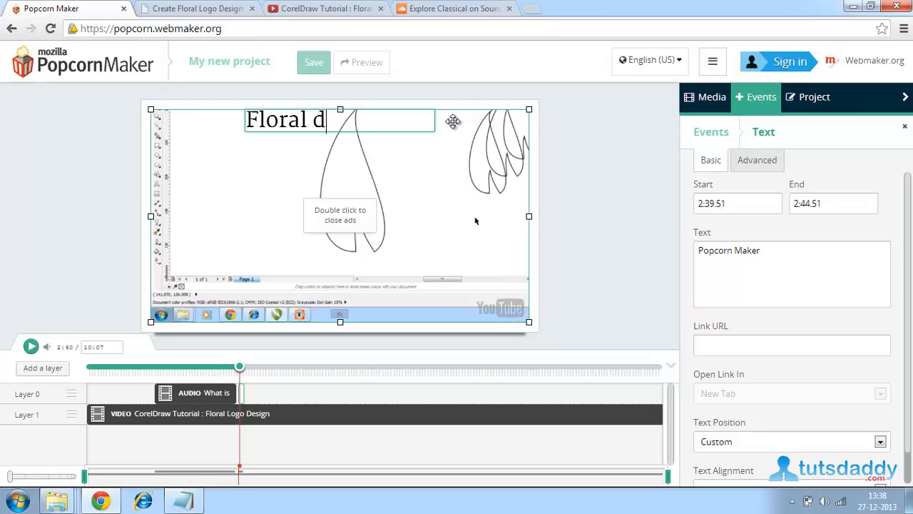
text(Floral design)
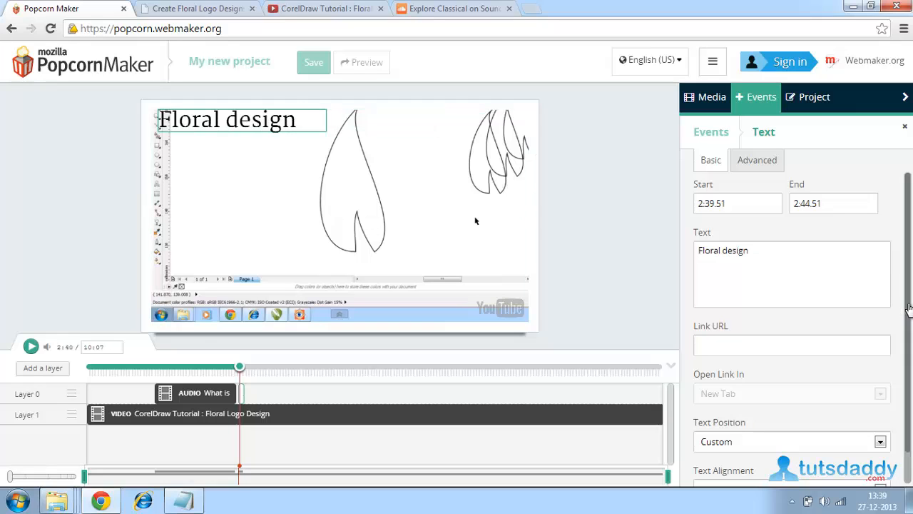
scroll(down, 3)
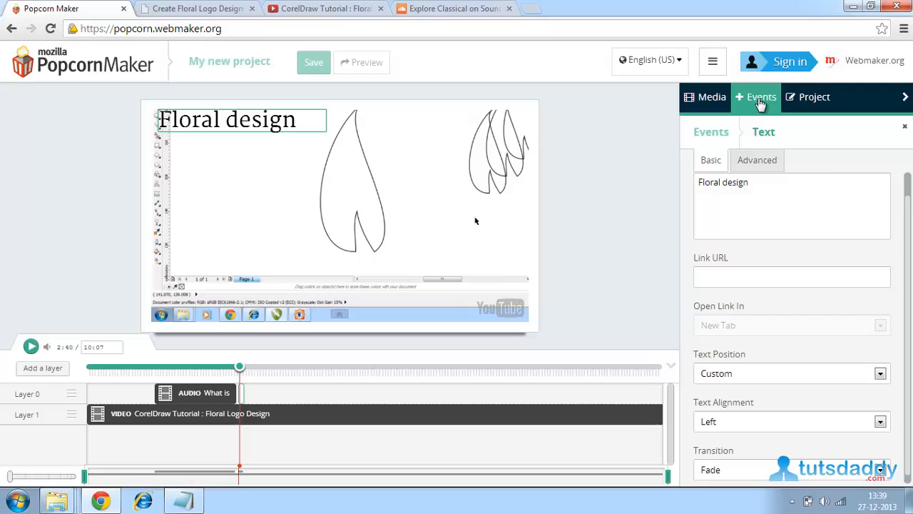
click(761, 96)
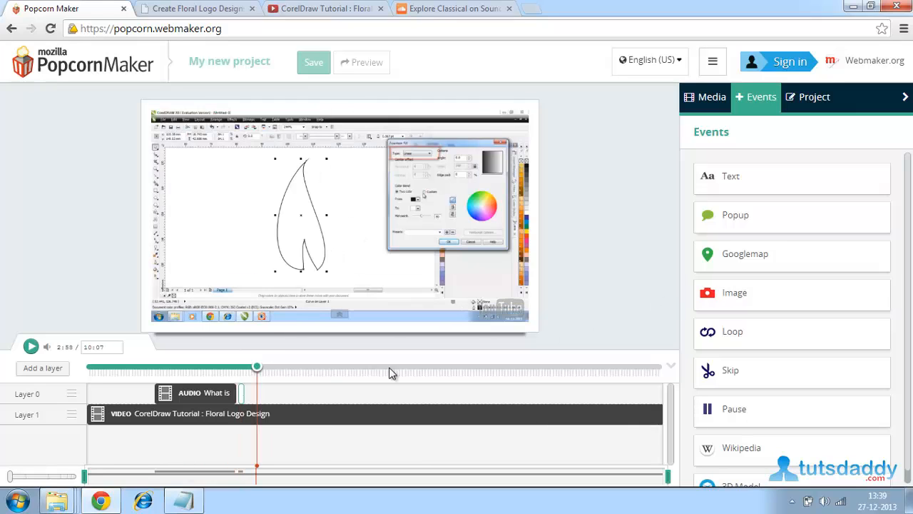
Step: Add a 'tutsdaddy' popup event at 4:26.09–4:31.09 near the top of the video
drag(257, 367, 296, 367)
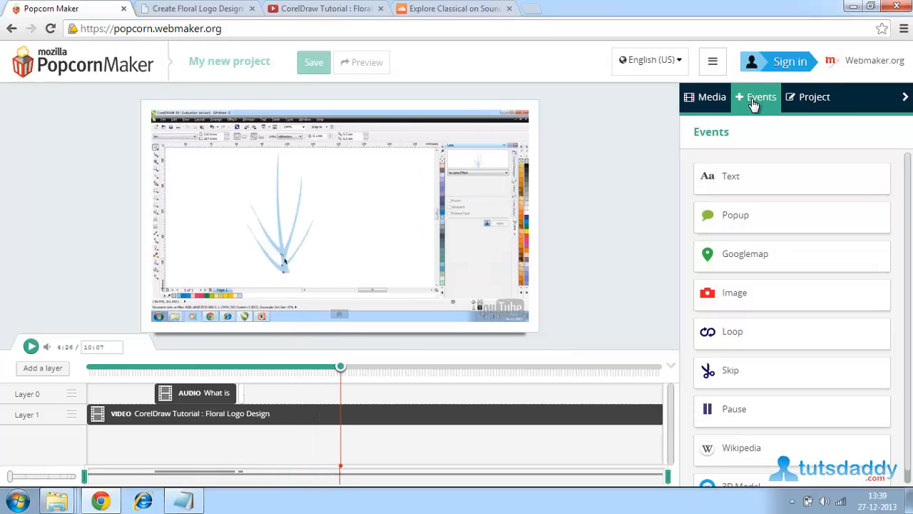
click(735, 215)
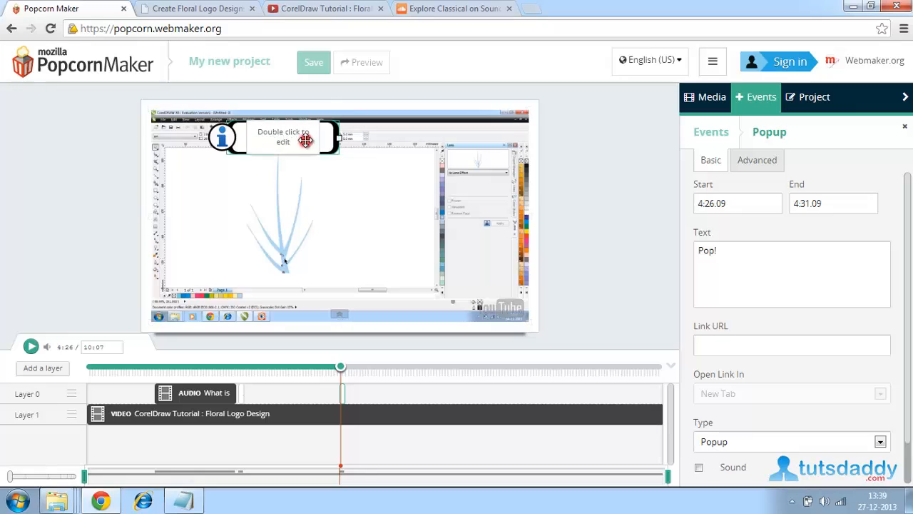
double_click(283, 136)
text(tutsdadd)
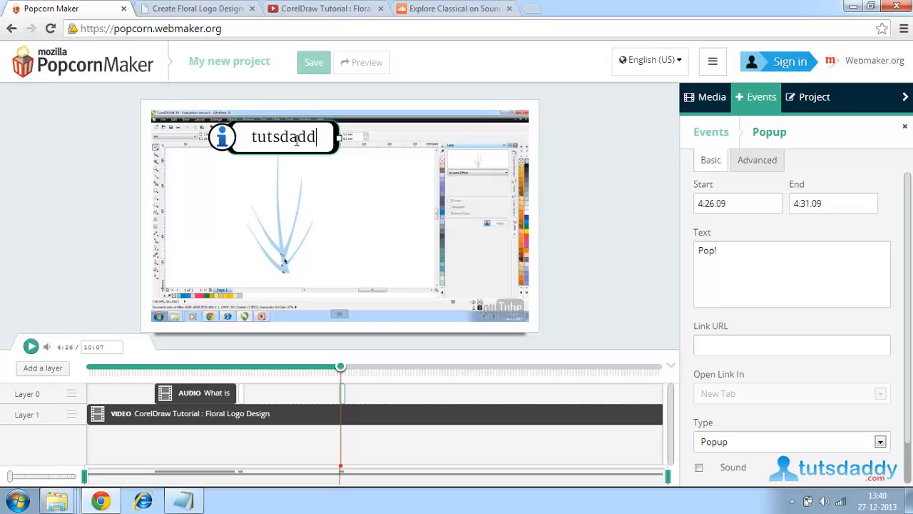
text(y)
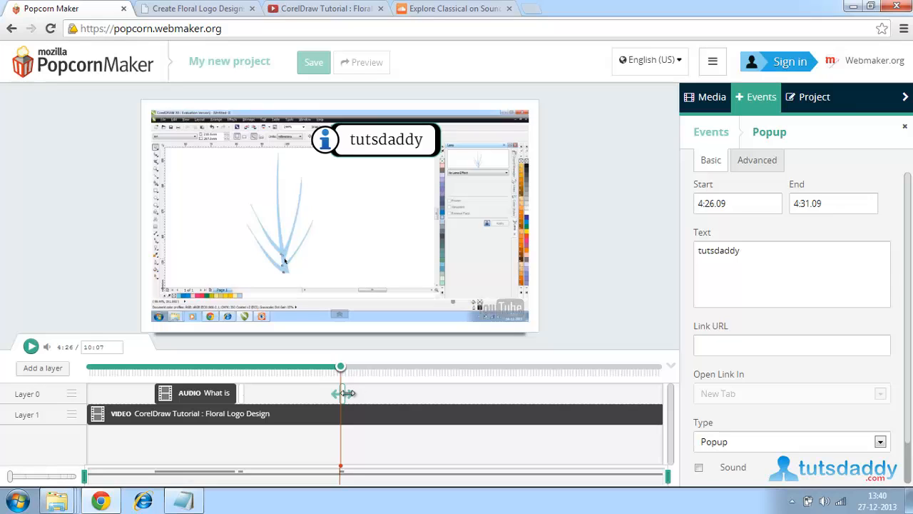
drag(340, 368, 351, 369)
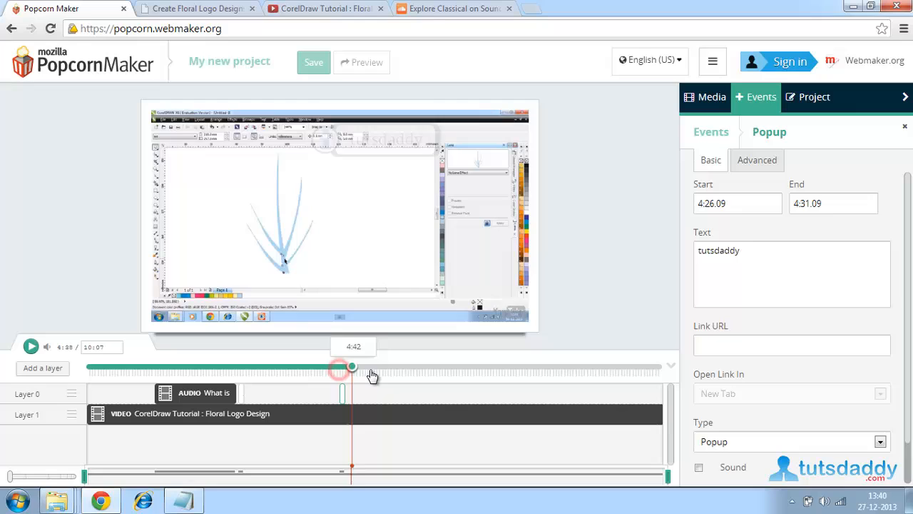
Step: Move the playhead to about 4:59 and add an image event there
drag(338, 368, 370, 368)
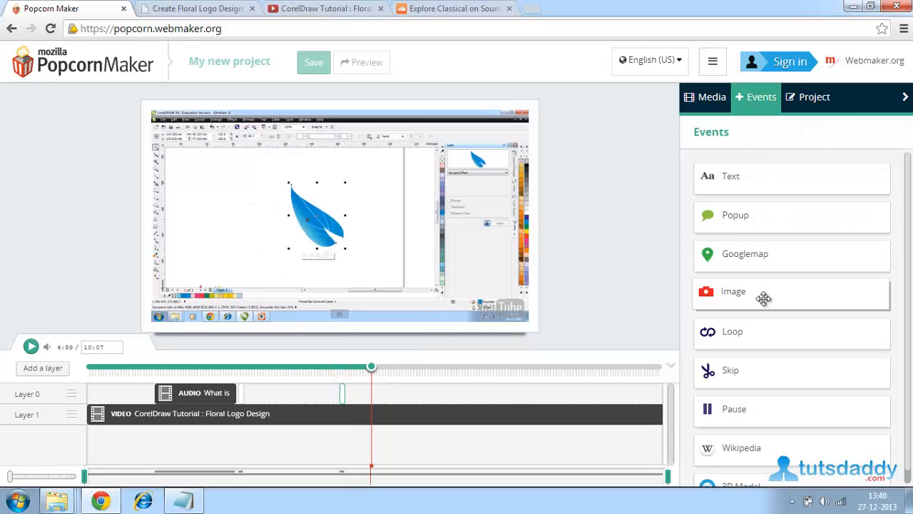
click(733, 291)
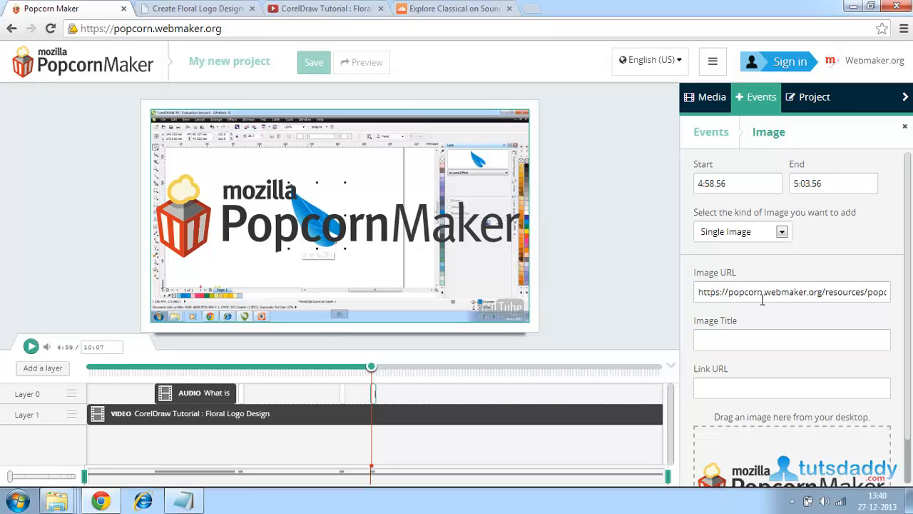
mouse_move(100, 499)
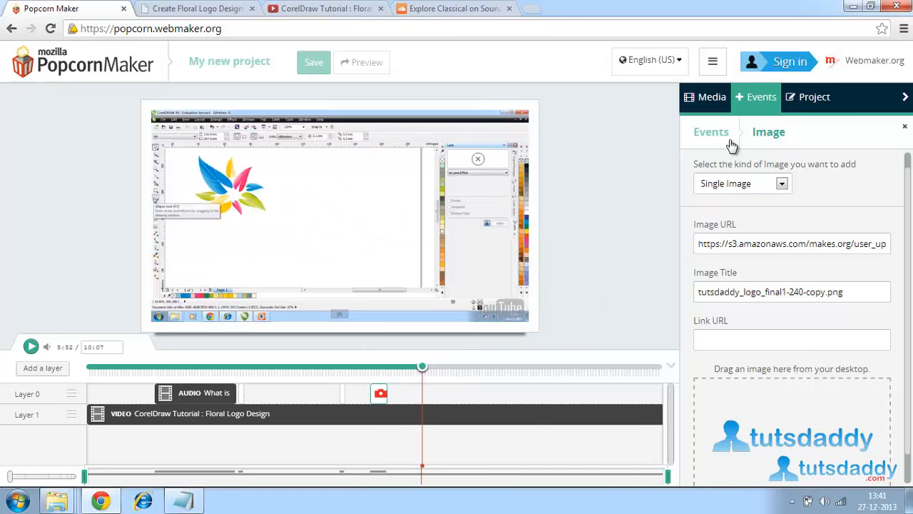
Step: Add a Google map event and change its location to Vijayawada
click(711, 131)
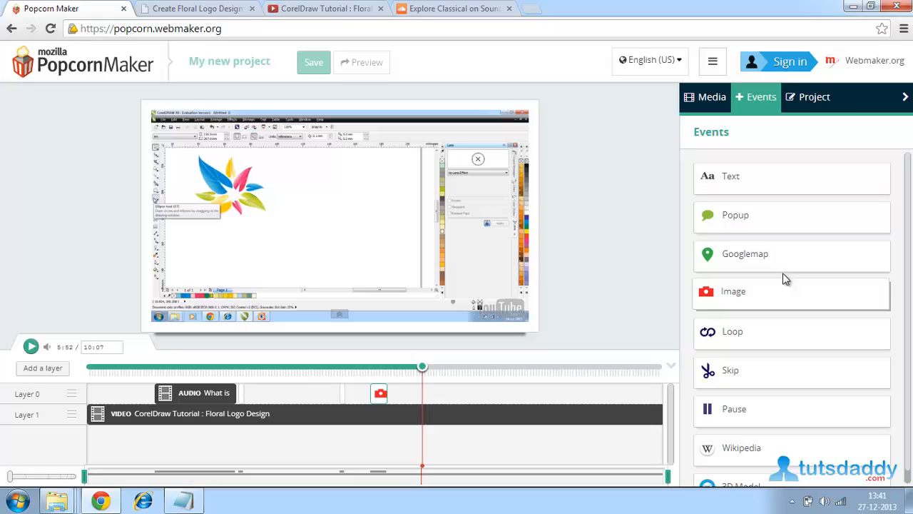
mouse_move(783, 262)
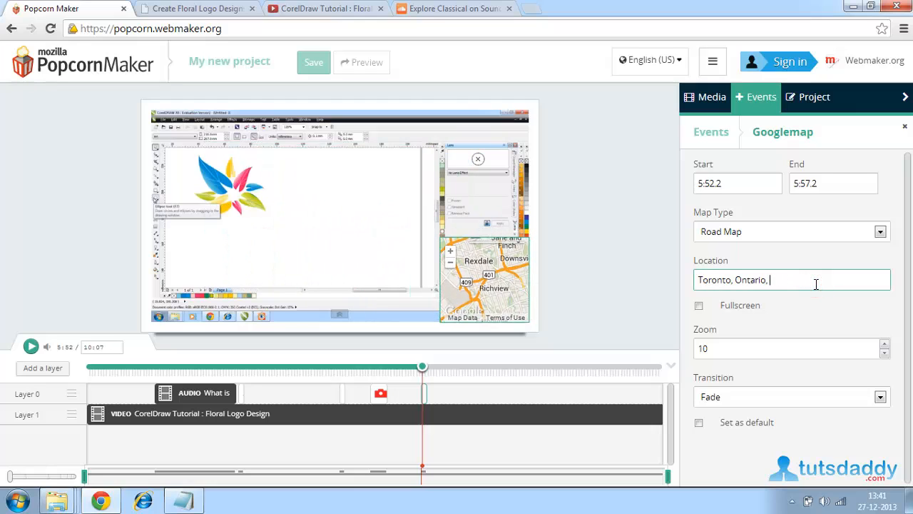
text(vijayawada)
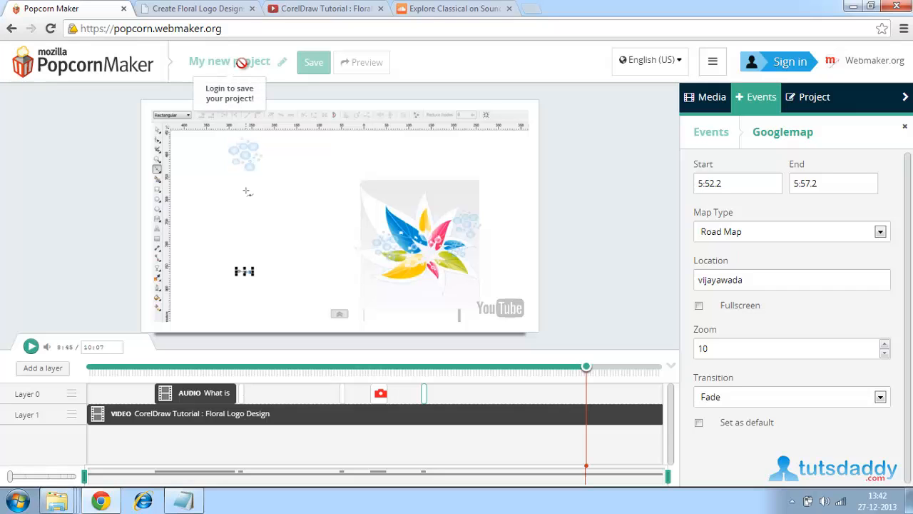
Step: Sign in with the shown Google account and submit its password
click(778, 61)
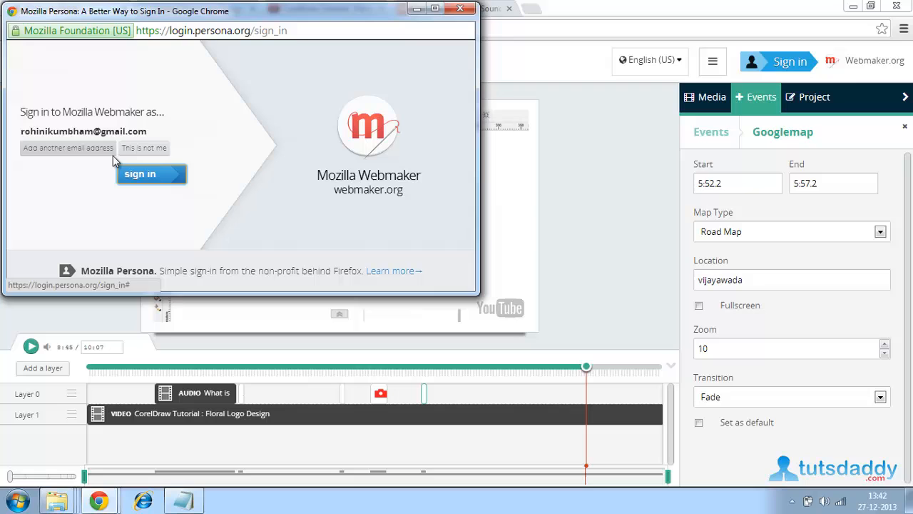
click(140, 173)
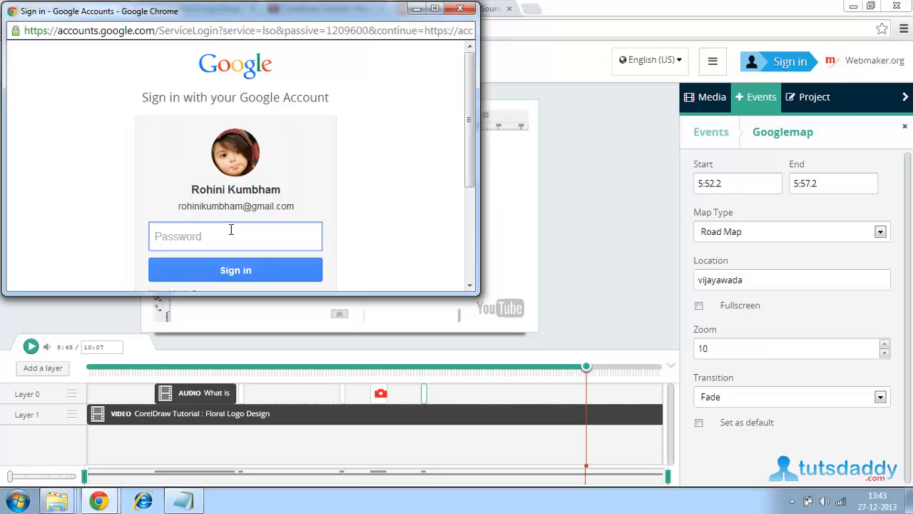
text(••)
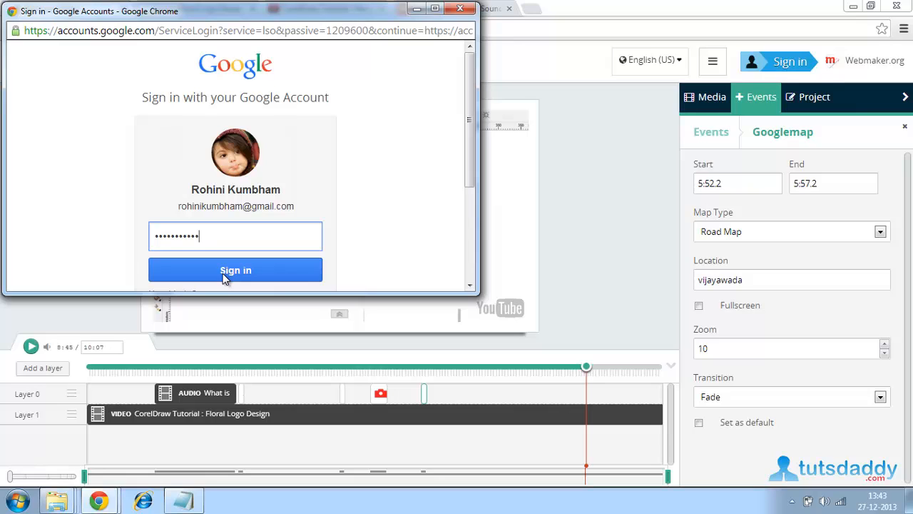
click(235, 269)
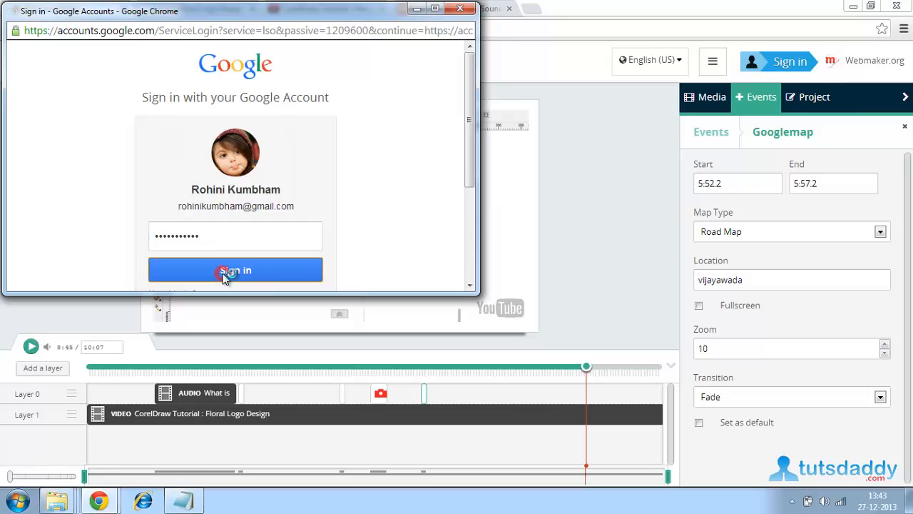
click(235, 270)
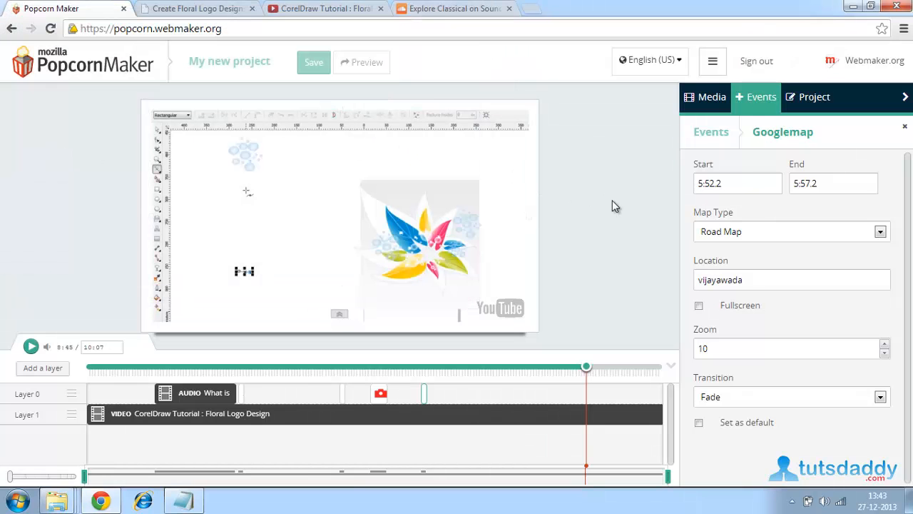
Step: Rename the project title to 'floral videos'
click(242, 61)
text(floral)
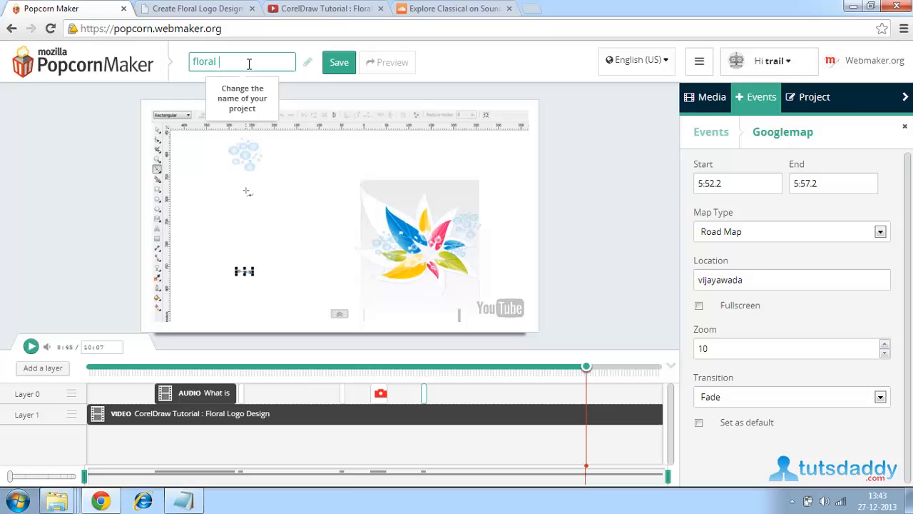
text(videos)
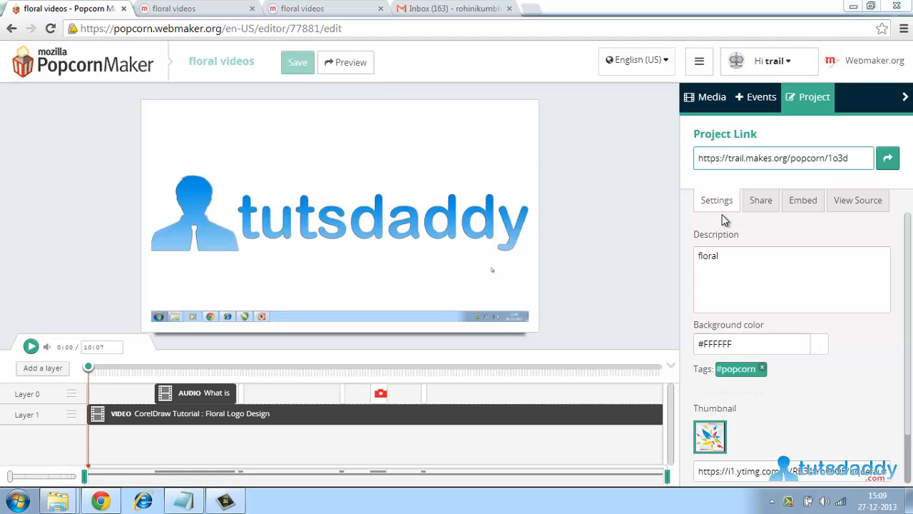
mouse_move(858, 200)
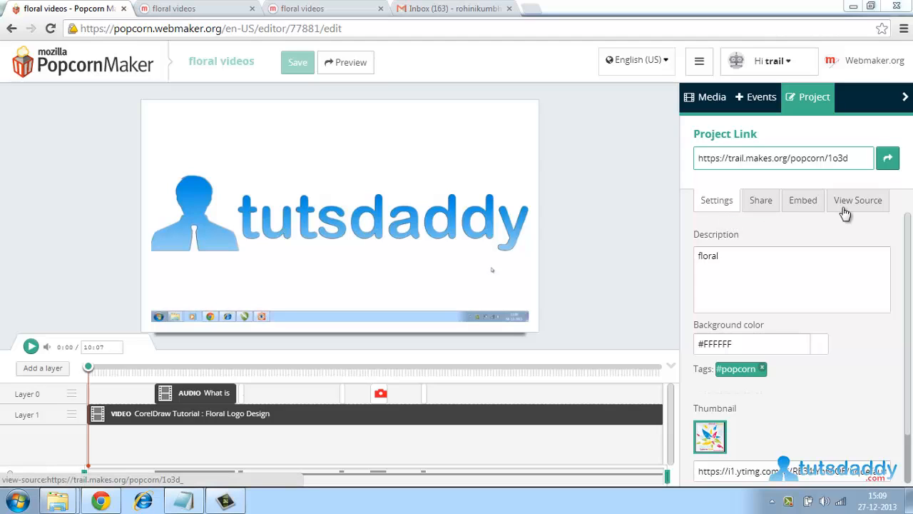
Step: Recommend the project publicly with Google +1 from the Share options
click(761, 199)
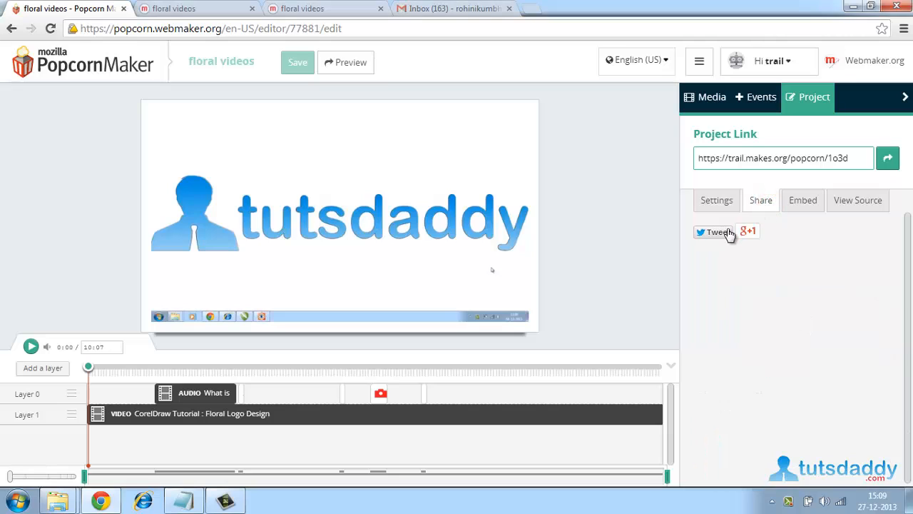
click(748, 231)
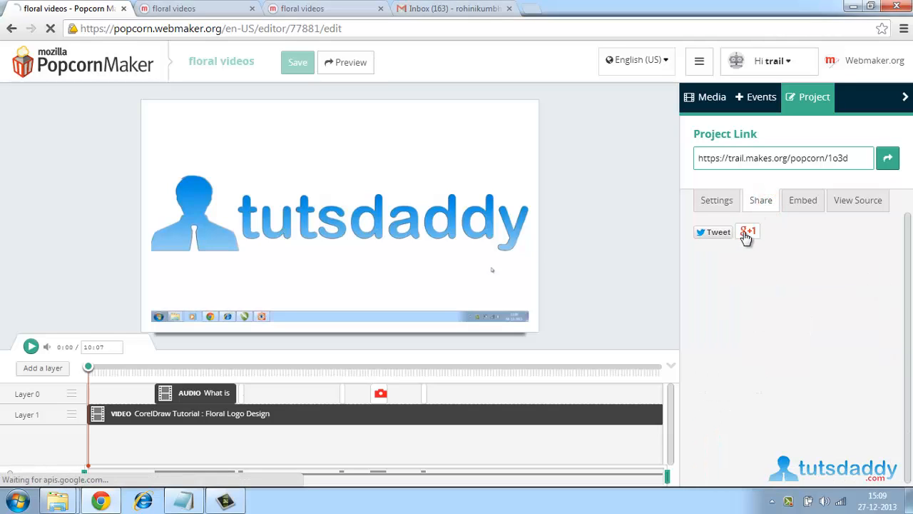
click(748, 232)
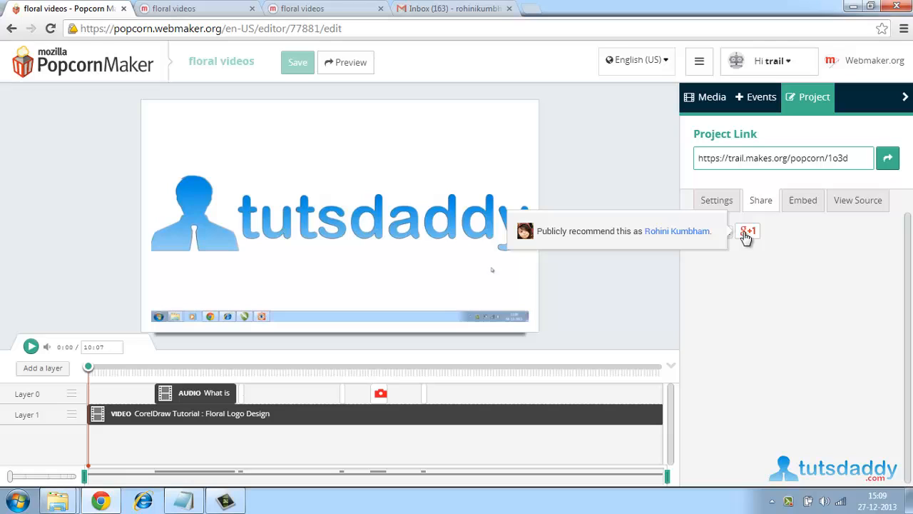
mouse_move(802, 204)
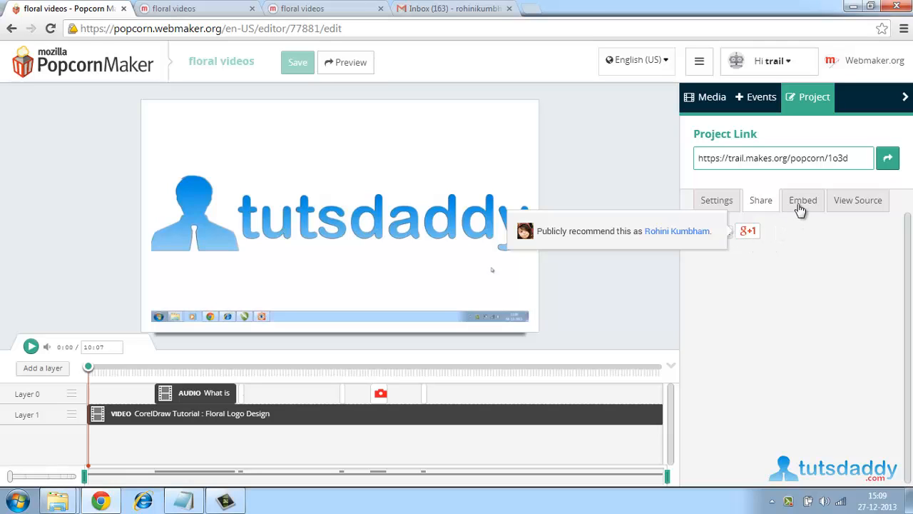
Step: Show the project's embed code and select the player URL in the iframe
click(802, 199)
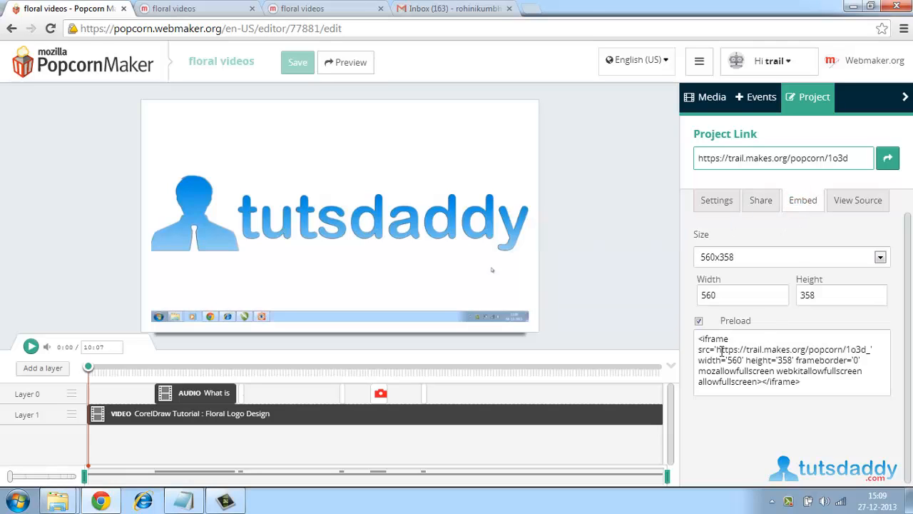
click(717, 351)
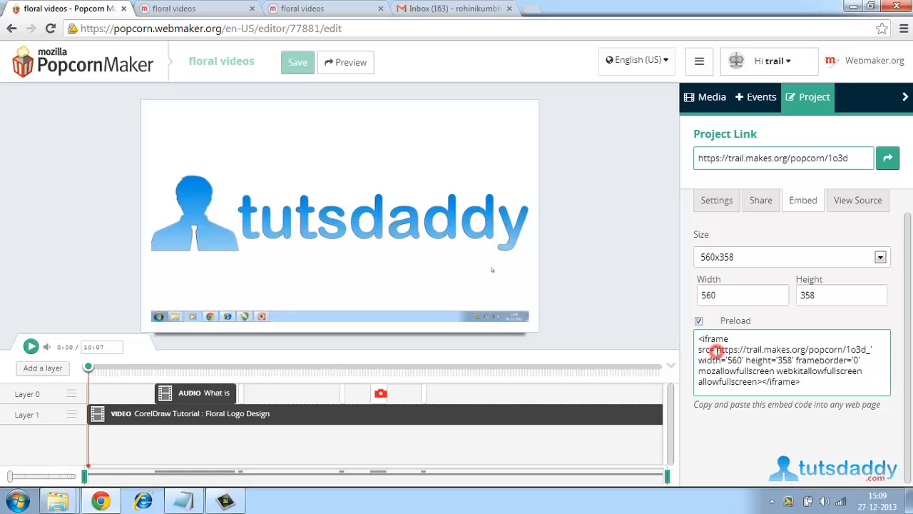
double_click(785, 349)
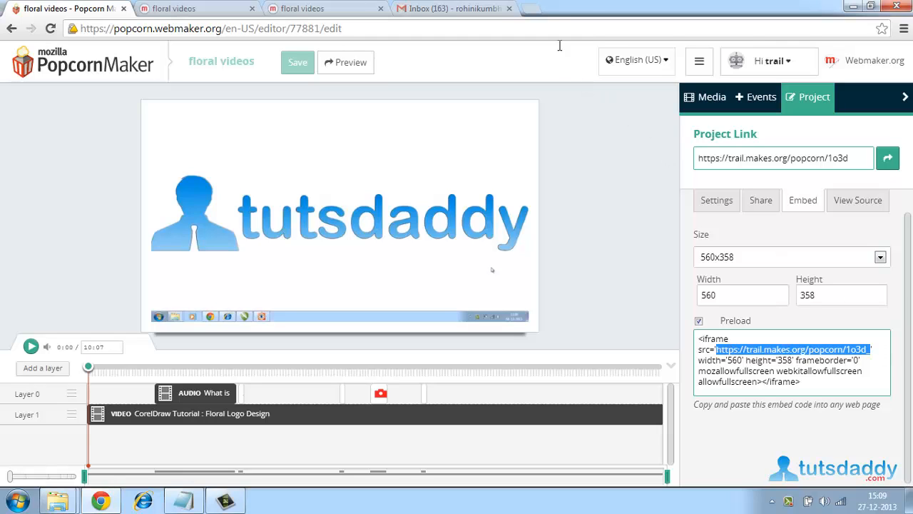
click(887, 158)
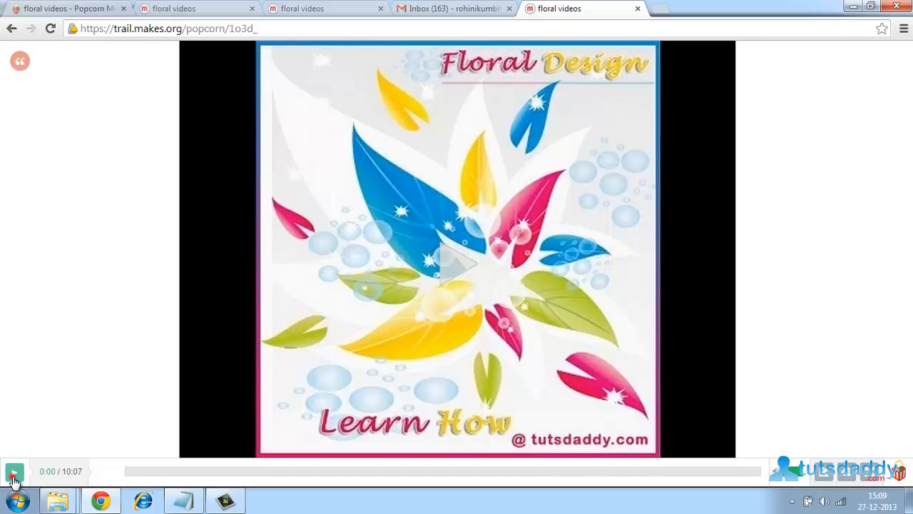
Step: Play the published project and skip ahead to see the Floral design text and tutsdaddy popup
click(14, 471)
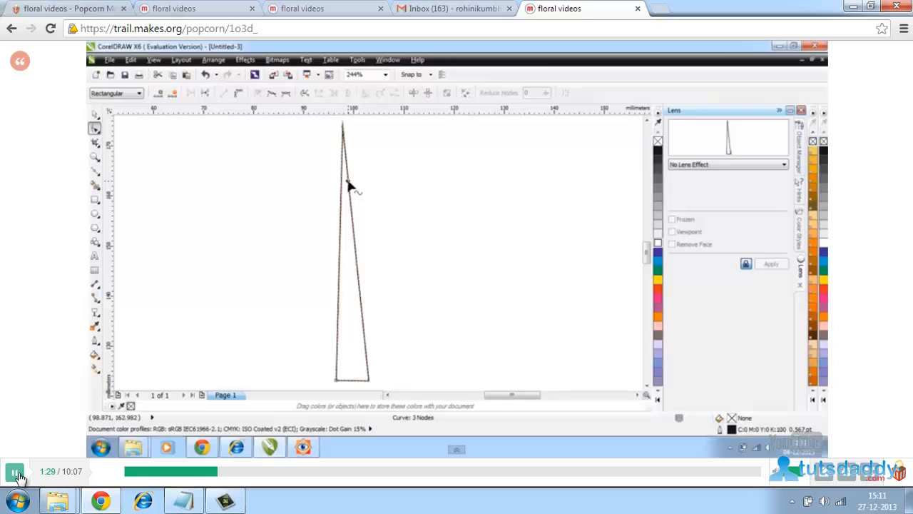
right_click(349, 186)
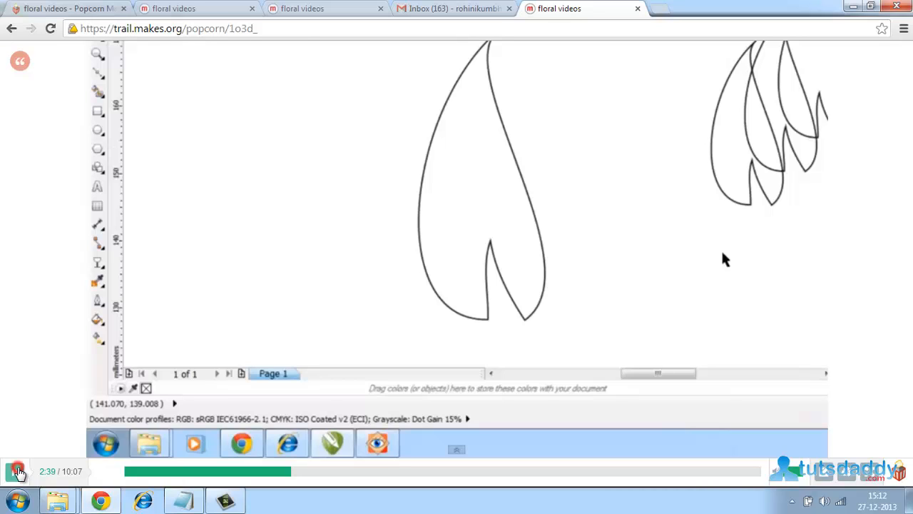
click(482, 179)
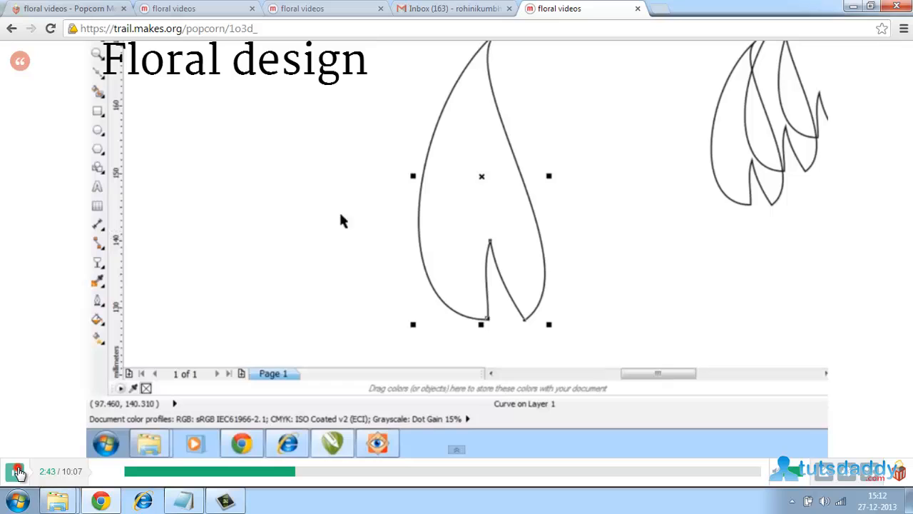
mouse_move(452, 234)
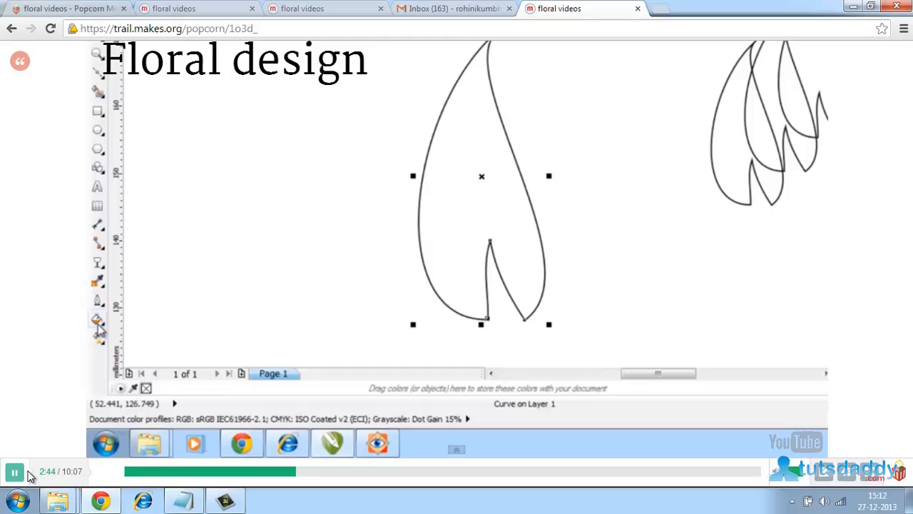
mouse_move(98, 320)
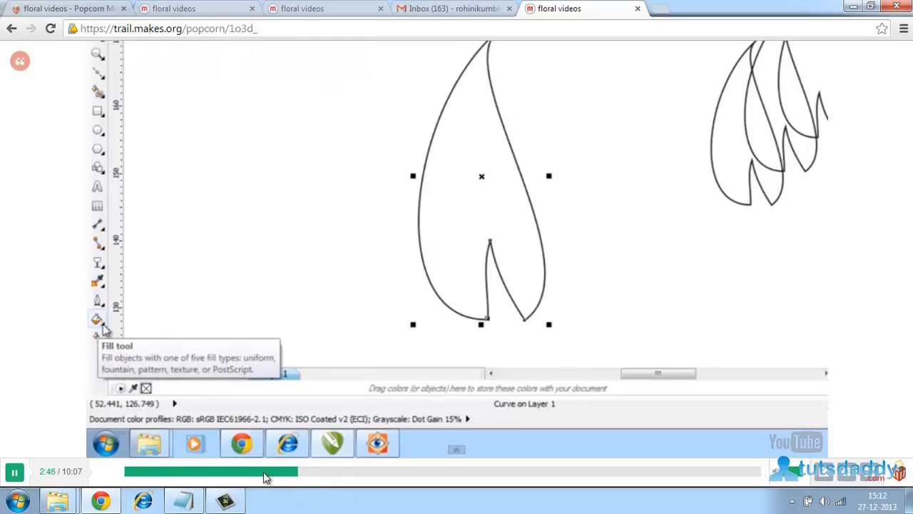
click(98, 319)
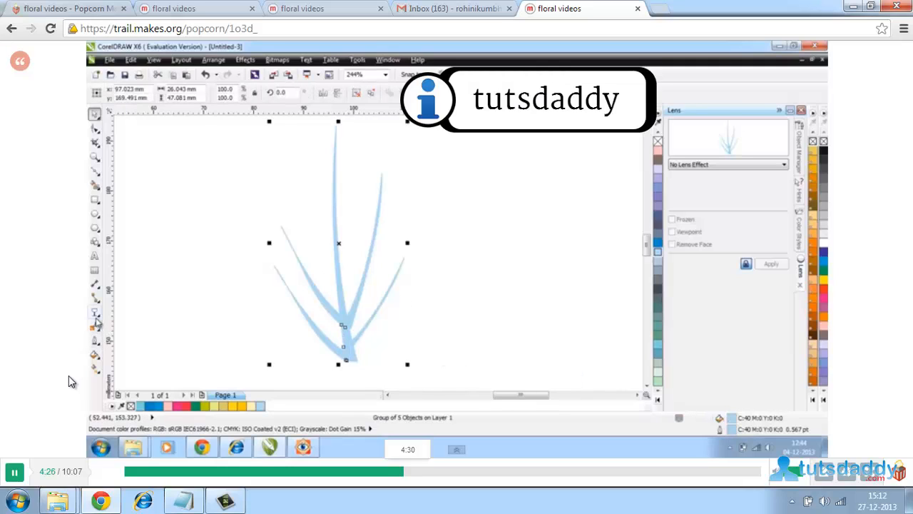
mouse_move(96, 317)
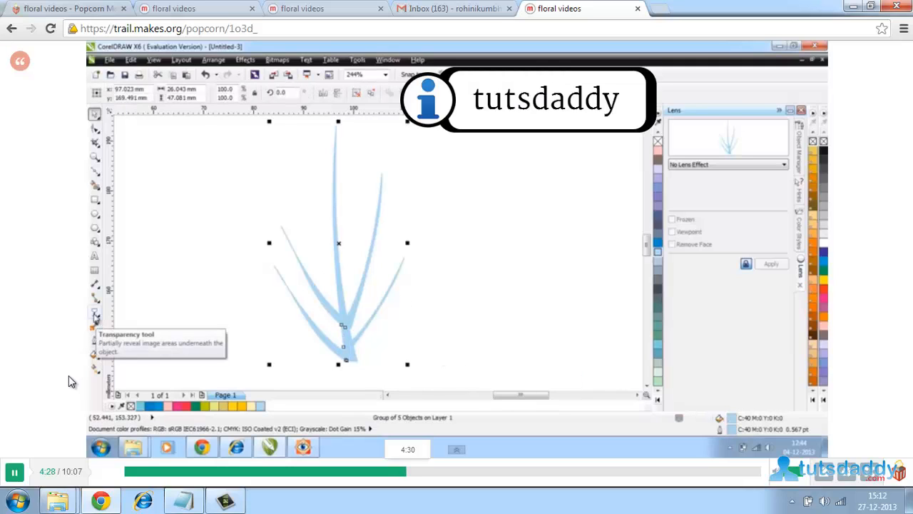
click(95, 314)
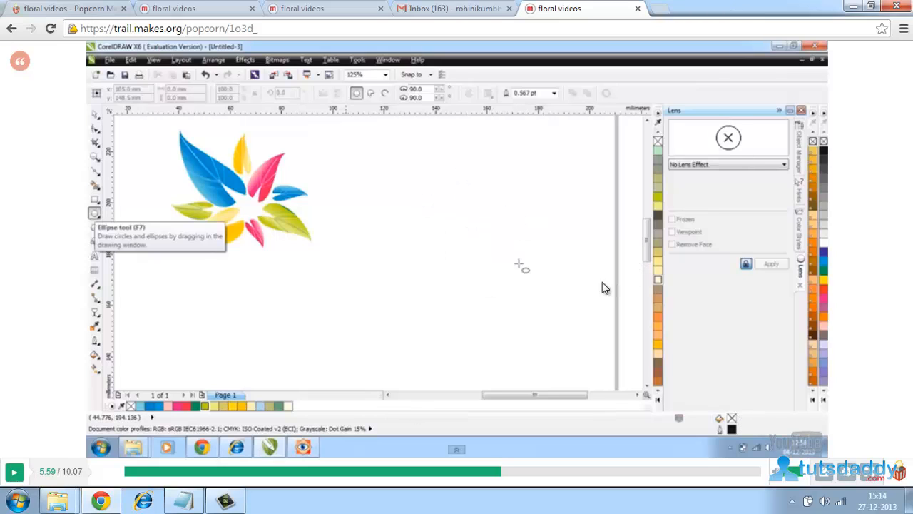
mouse_move(464, 301)
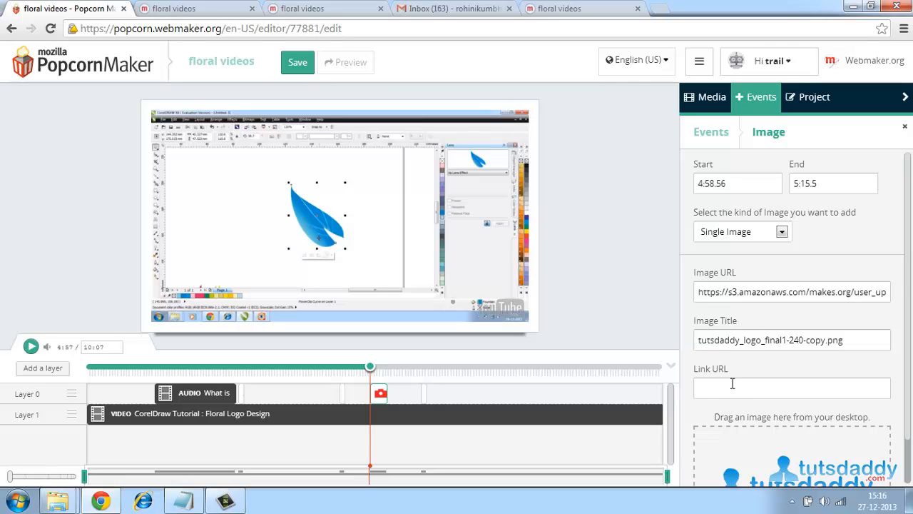
mouse_move(740, 406)
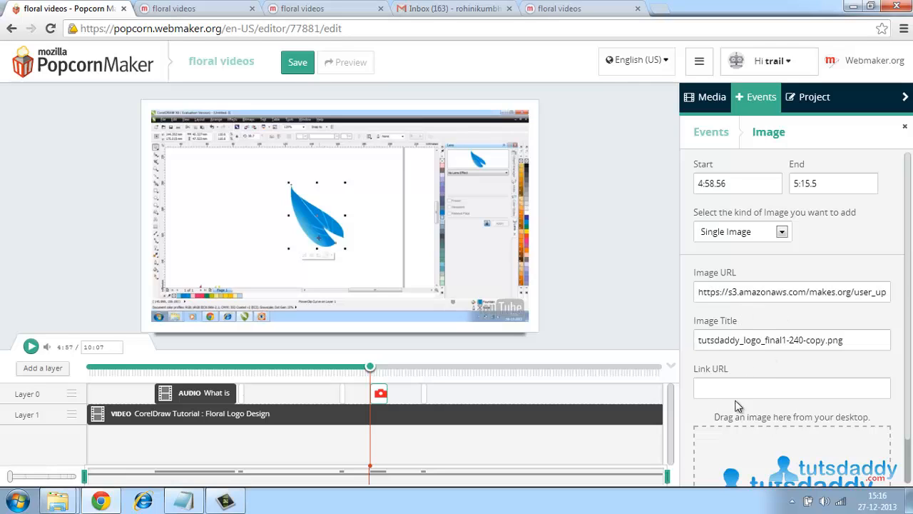
click(792, 388)
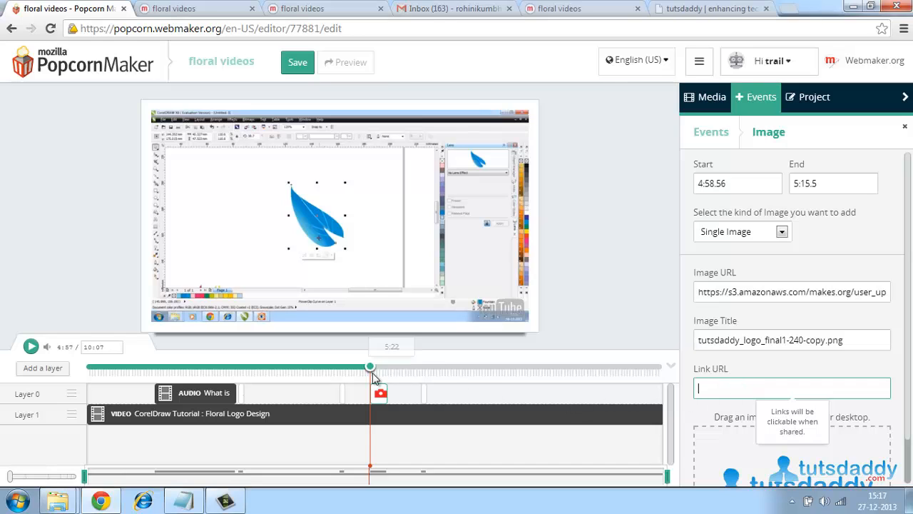
drag(369, 367, 376, 367)
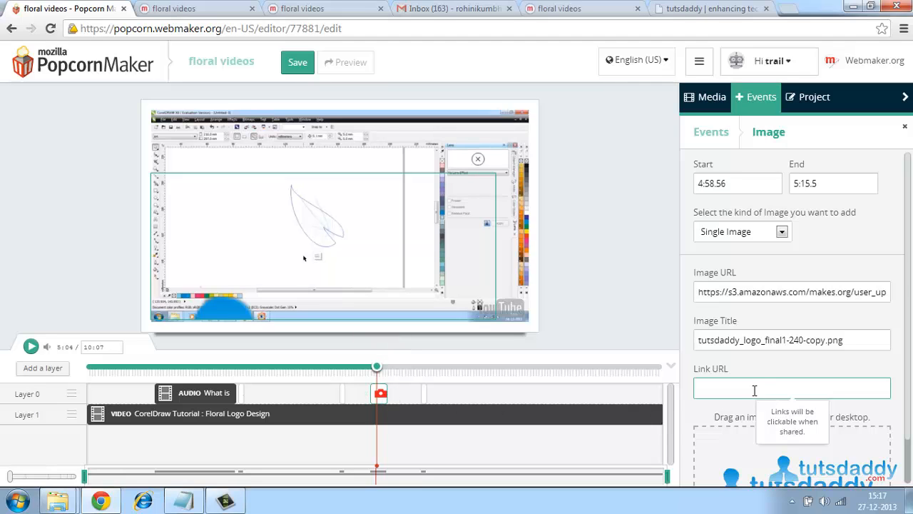
text(http://tutsdaddy.com/)
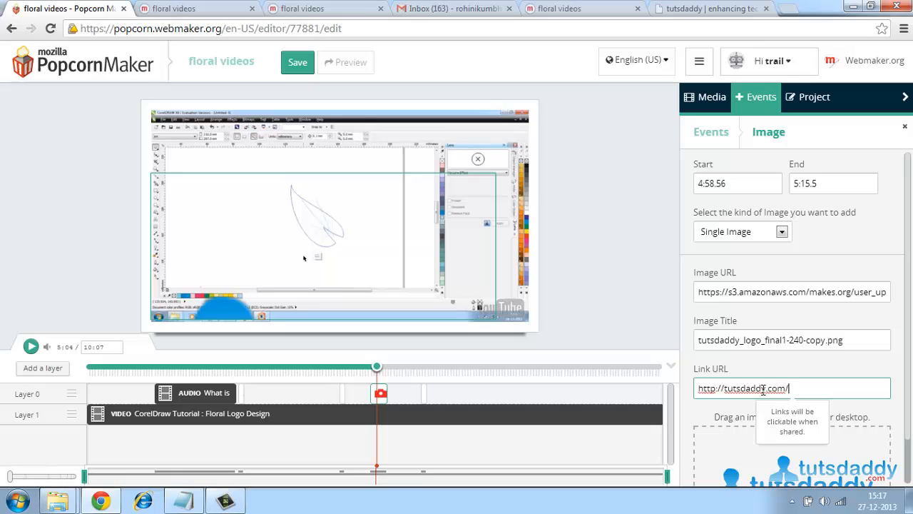
mouse_move(805, 405)
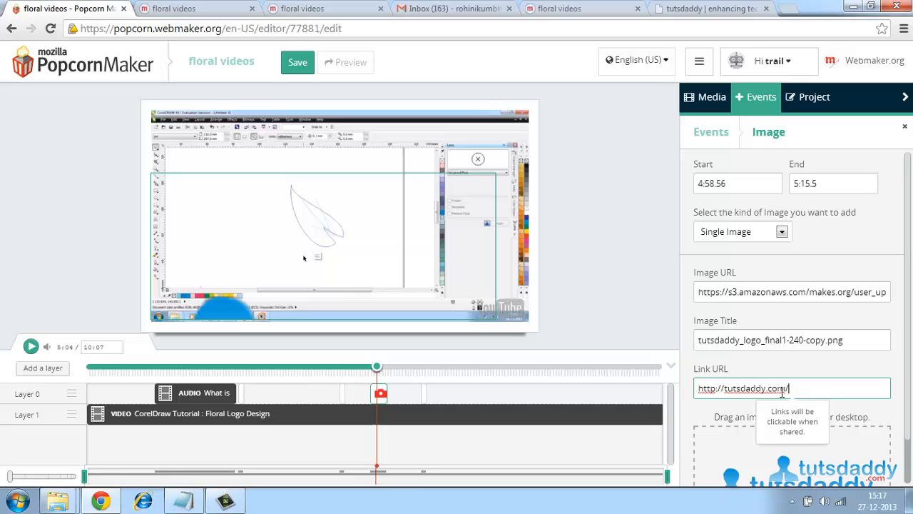
mouse_move(421, 376)
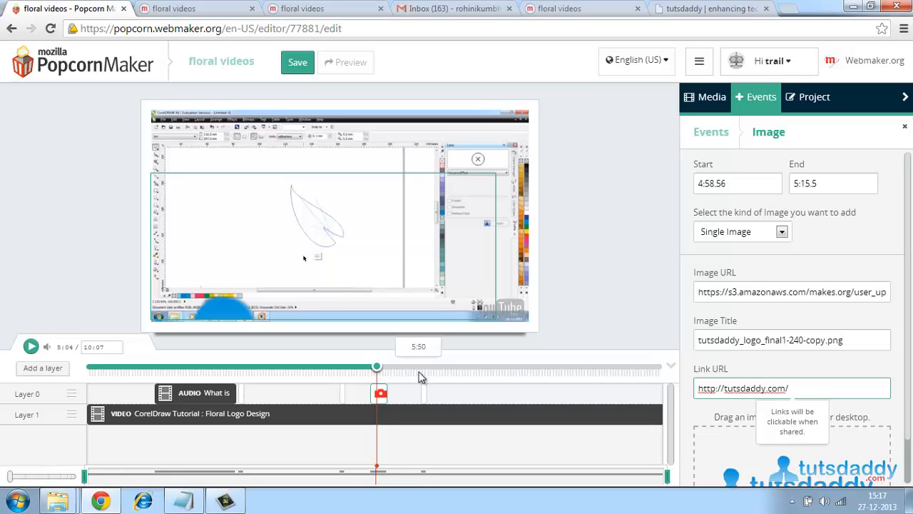